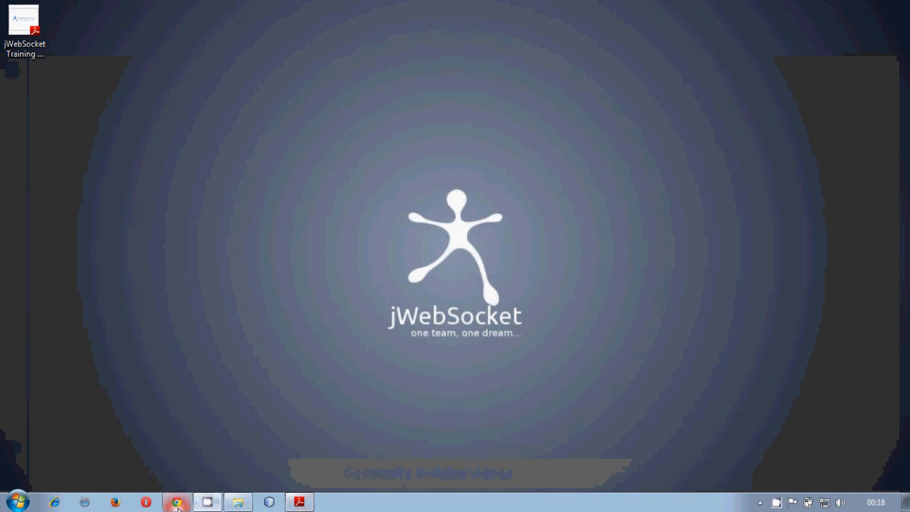
Go to jwebsocket.org's Downloads page and start downloading the full sources archive.
left_click(176, 502)
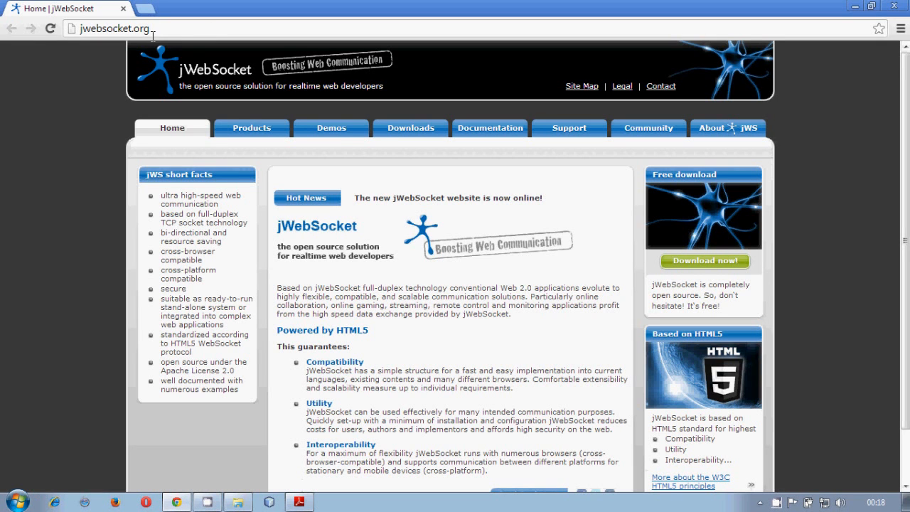
mouse_move(331, 128)
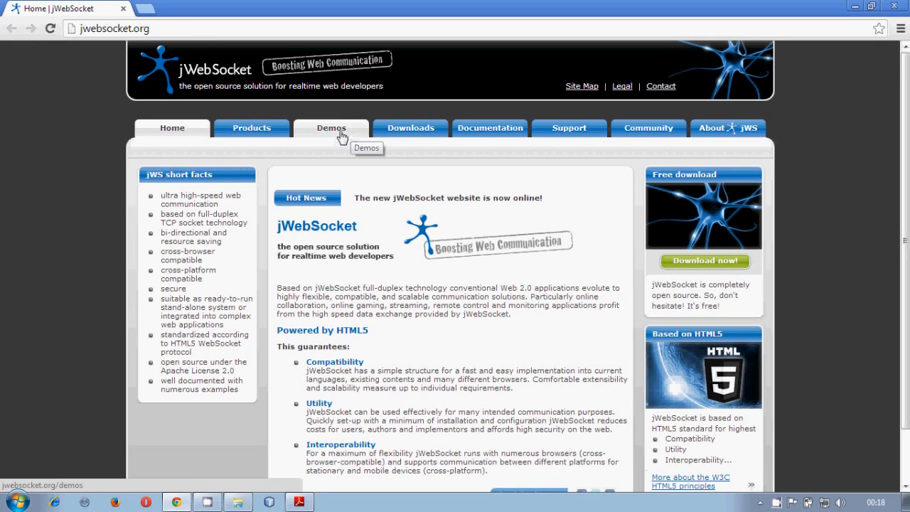
left_click(409, 128)
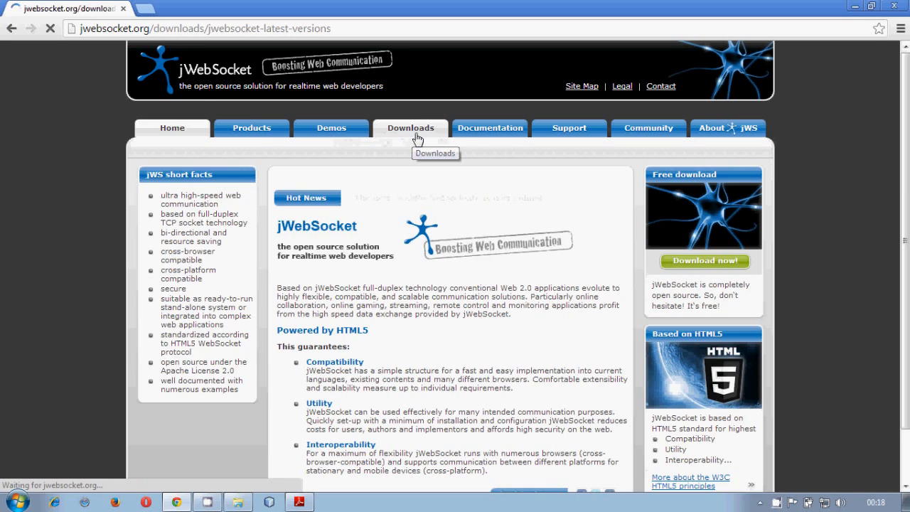
left_click(409, 128)
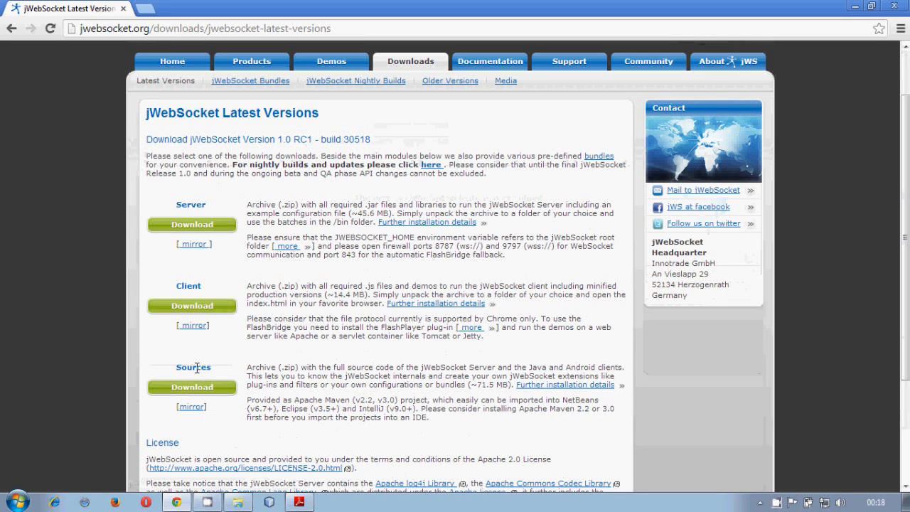
left_click(190, 387)
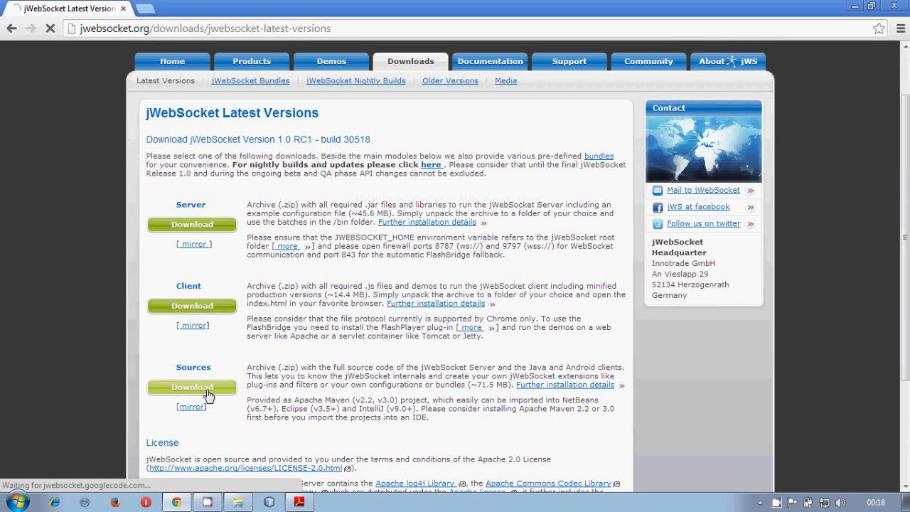
left_click(191, 387)
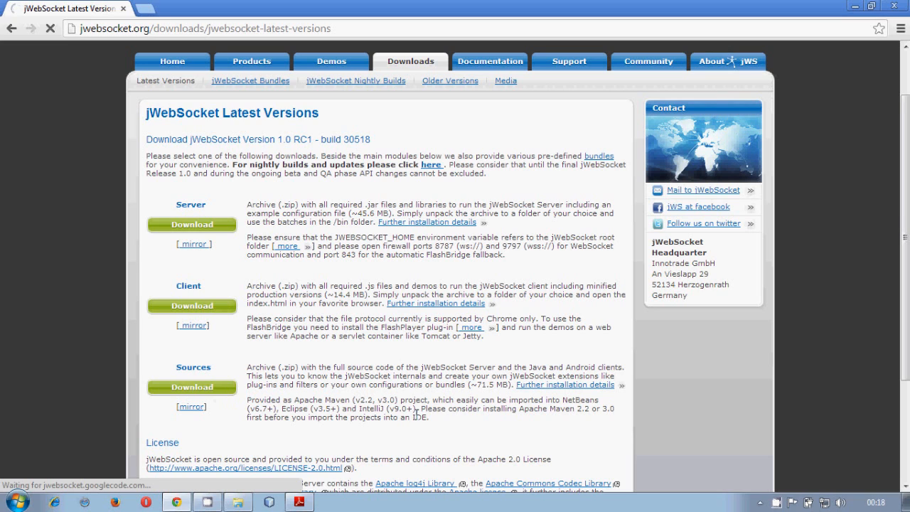
left_click(190, 387)
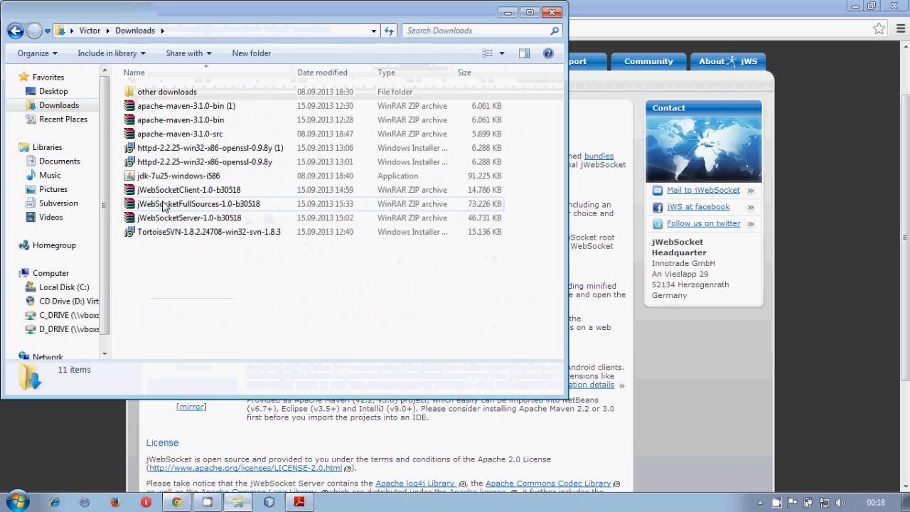
Copy jWebSocketFullSources from Downloads and create a 'sources' folder under Documents\jWebSocket.
left_click(200, 205)
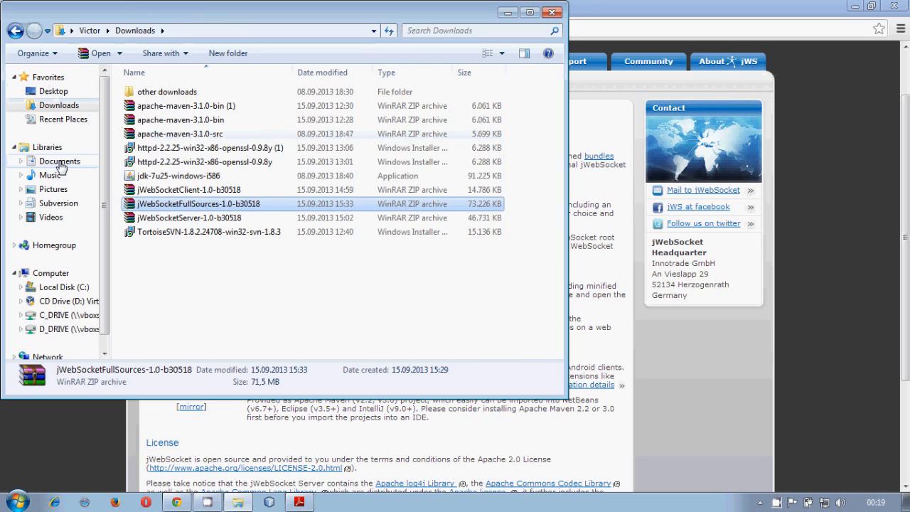
left_click(59, 160)
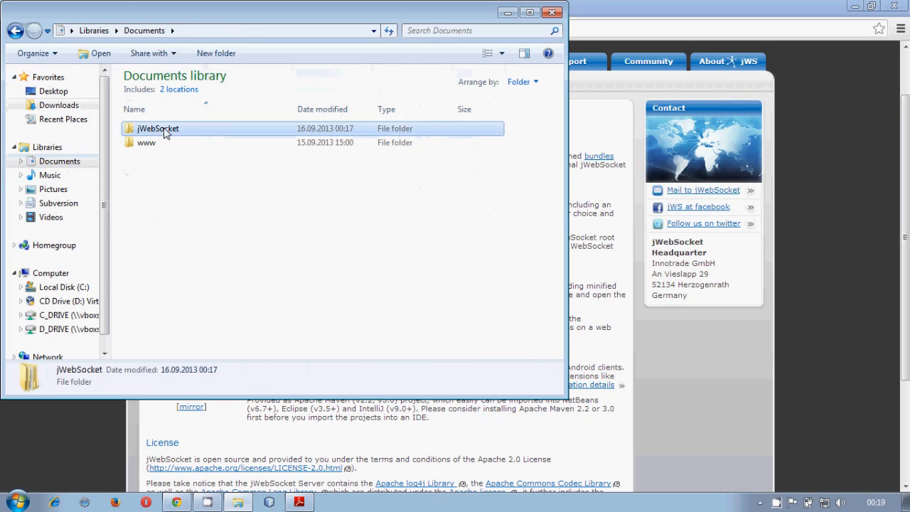
double_click(157, 127)
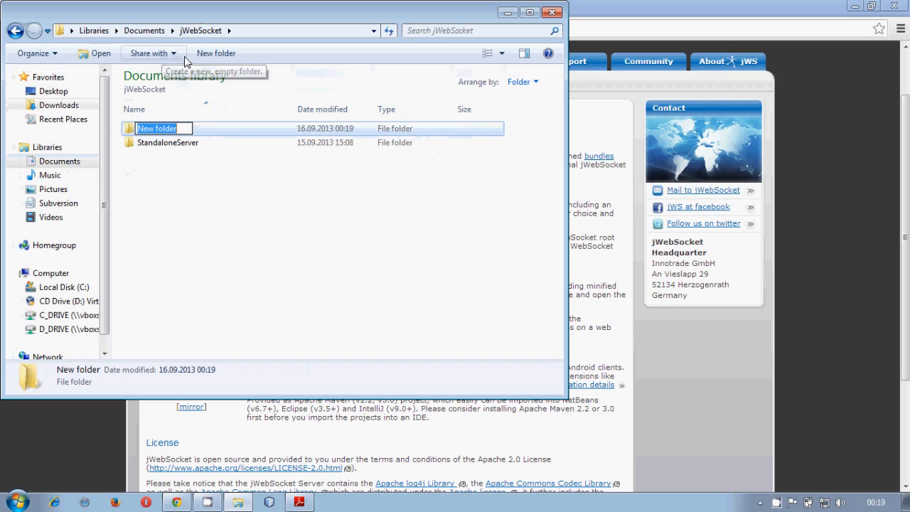
type("sources")
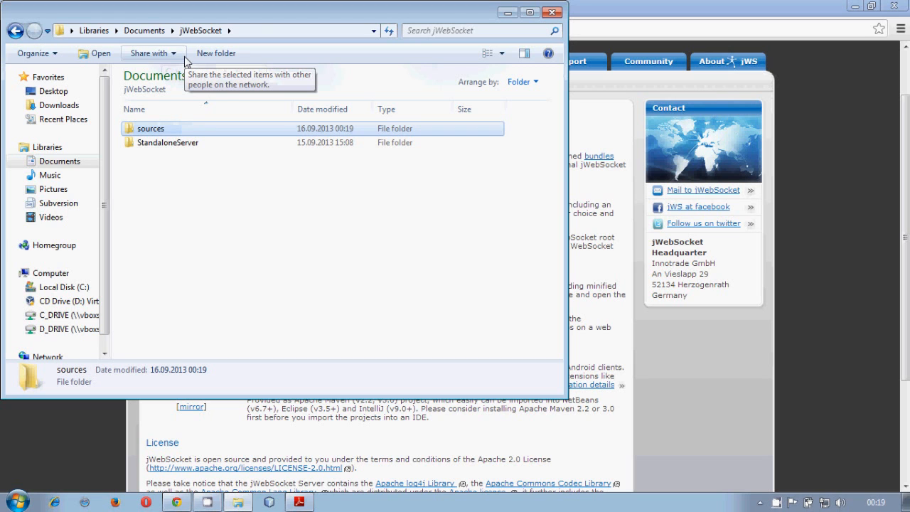
double_click(151, 128)
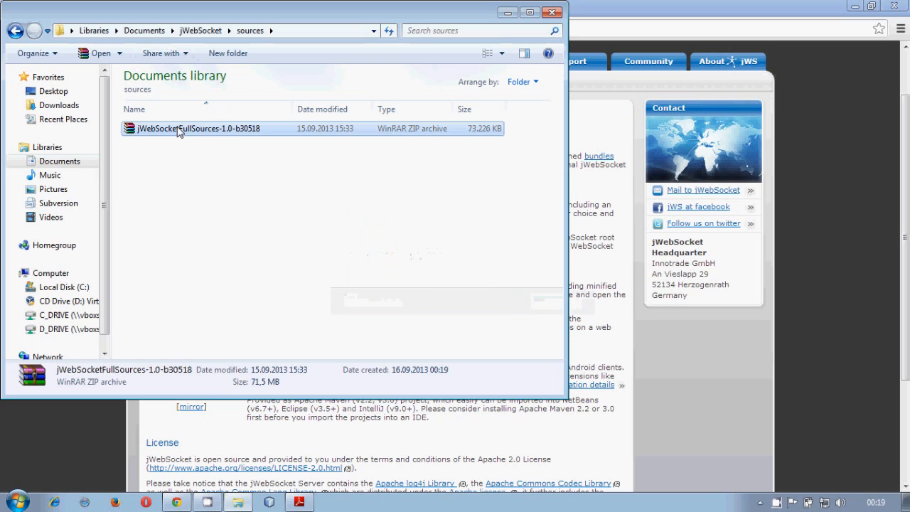
Extract the archive into sources and browse into jWebSocketDev down to the rte folder.
double_click(196, 128)
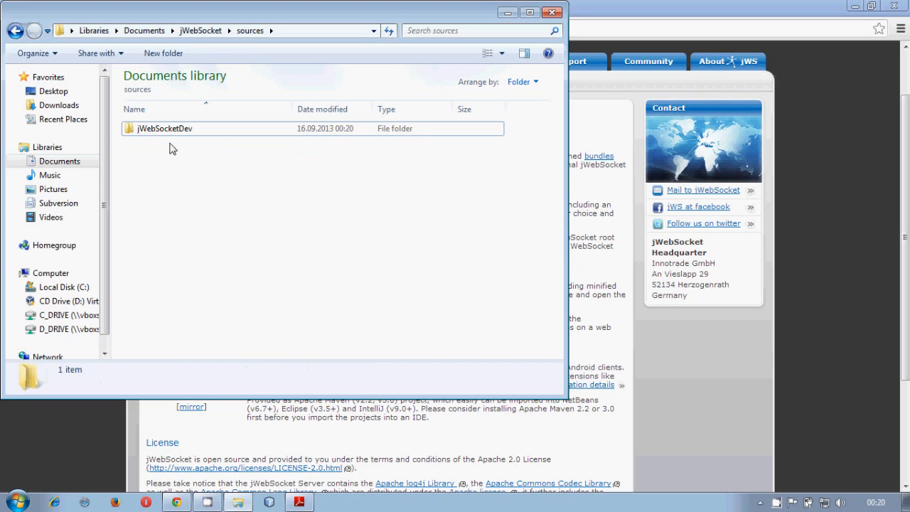
mouse_move(171, 130)
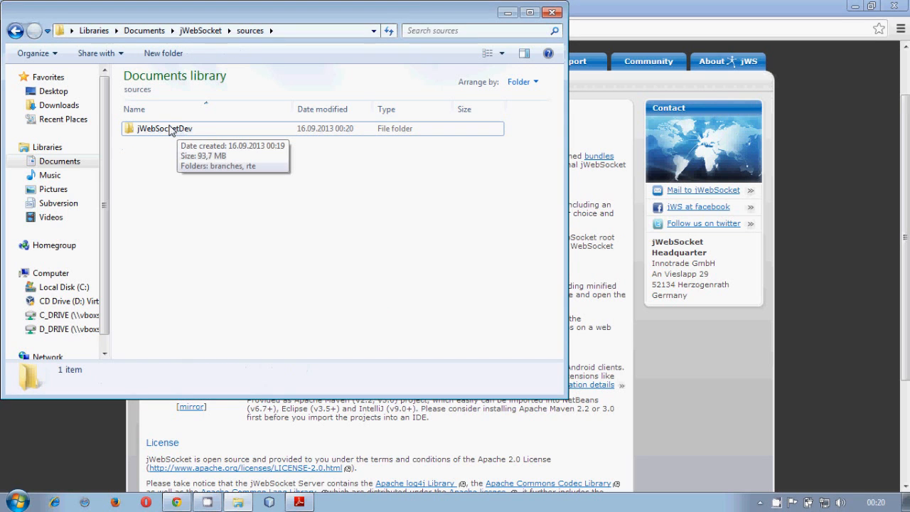
double_click(165, 128)
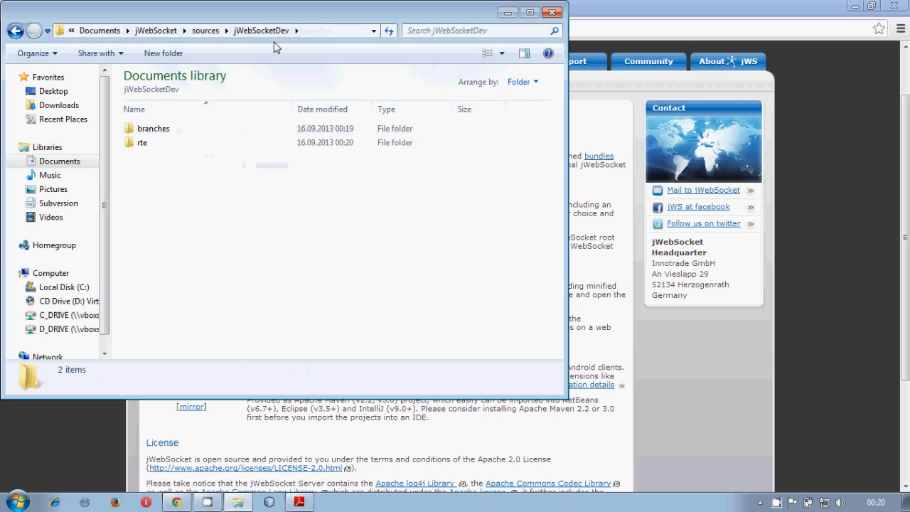
mouse_move(142, 143)
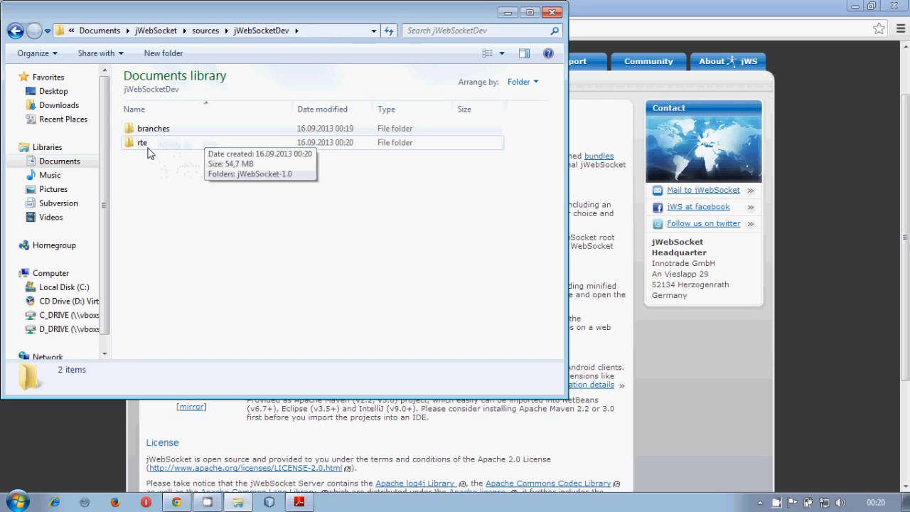
mouse_move(155, 147)
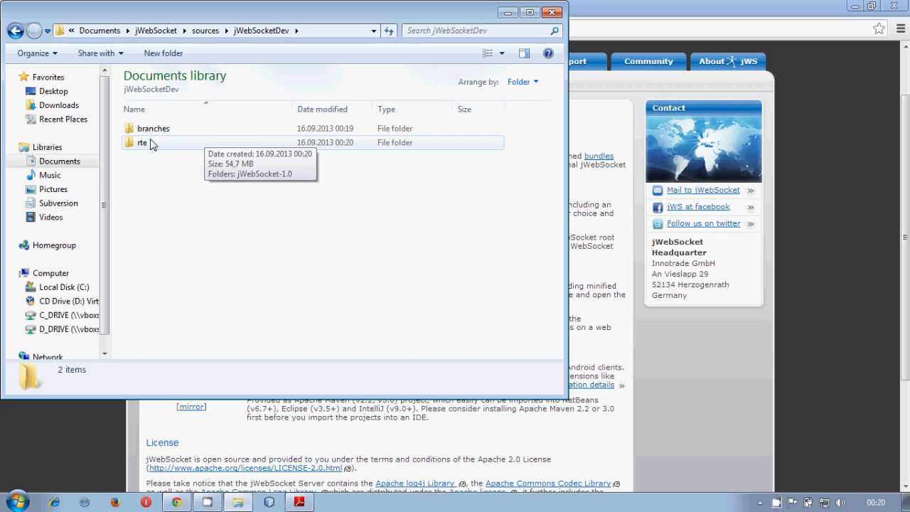
left_click(142, 142)
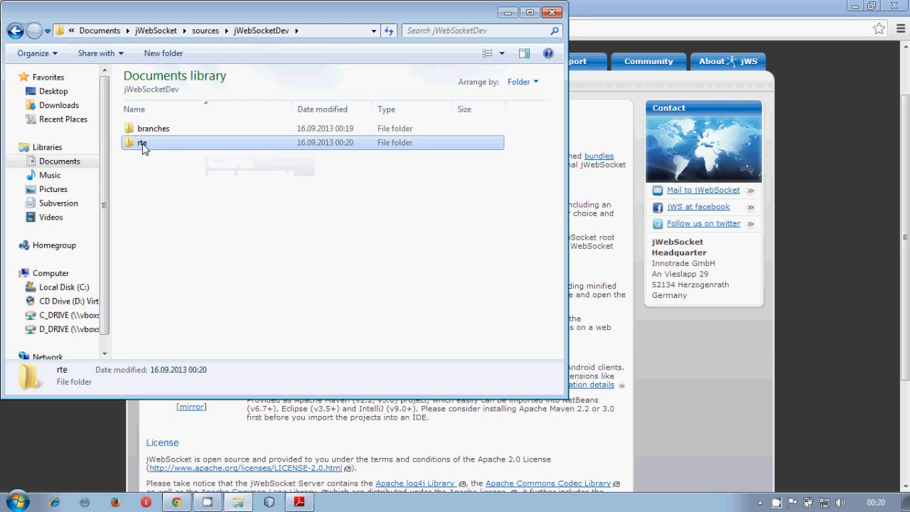
Look through rte's conf files including jWebSocket.xml, then return to the jWebSocket-1.0 runtime folder.
double_click(142, 142)
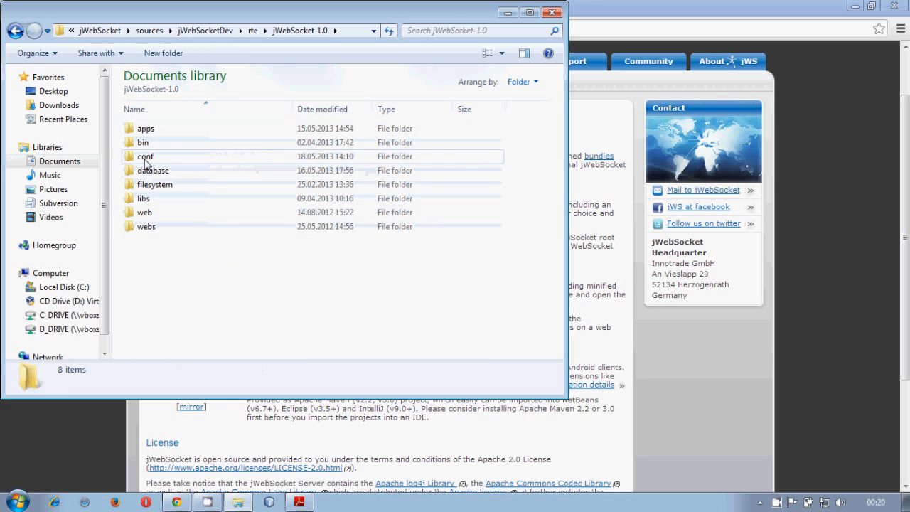
double_click(145, 156)
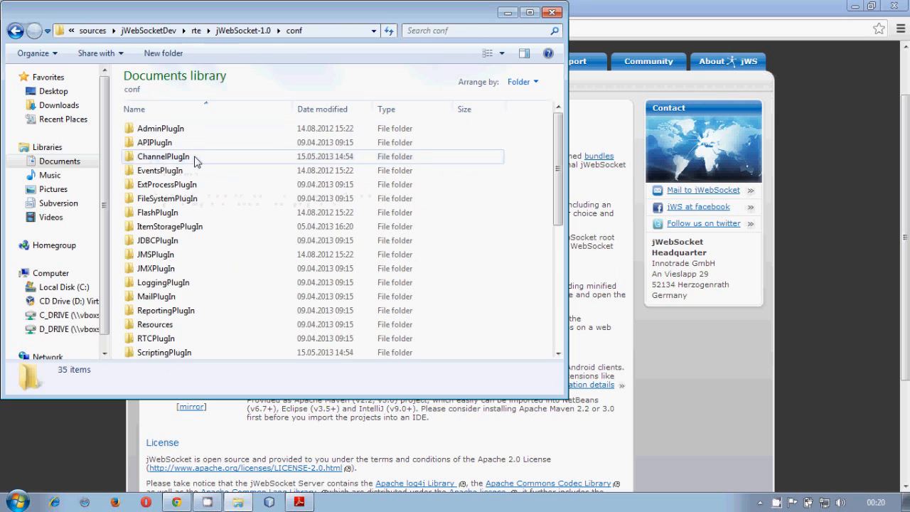
scroll("down", 3)
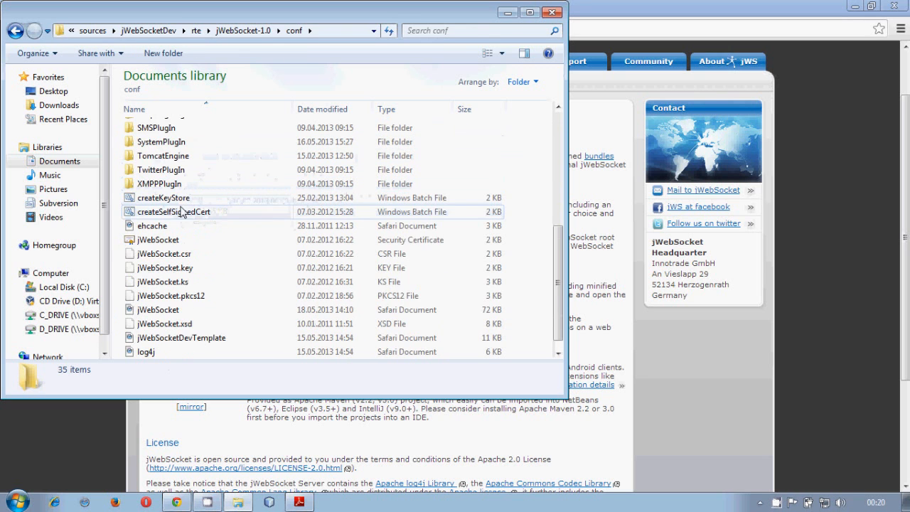
scroll("down", 3)
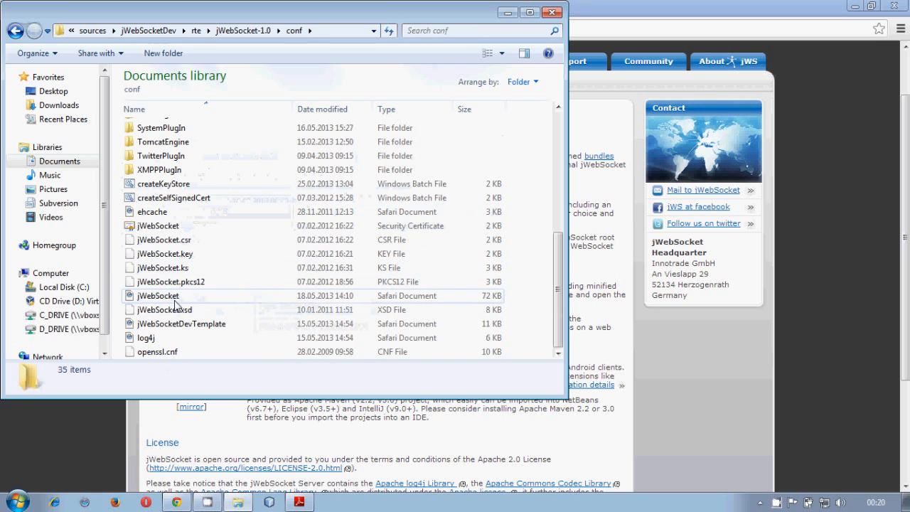
mouse_move(206, 184)
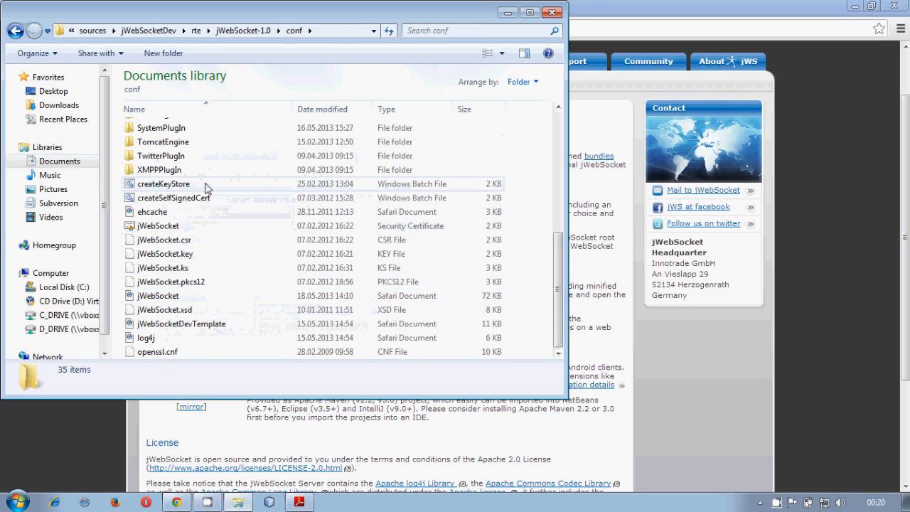
left_click(164, 310)
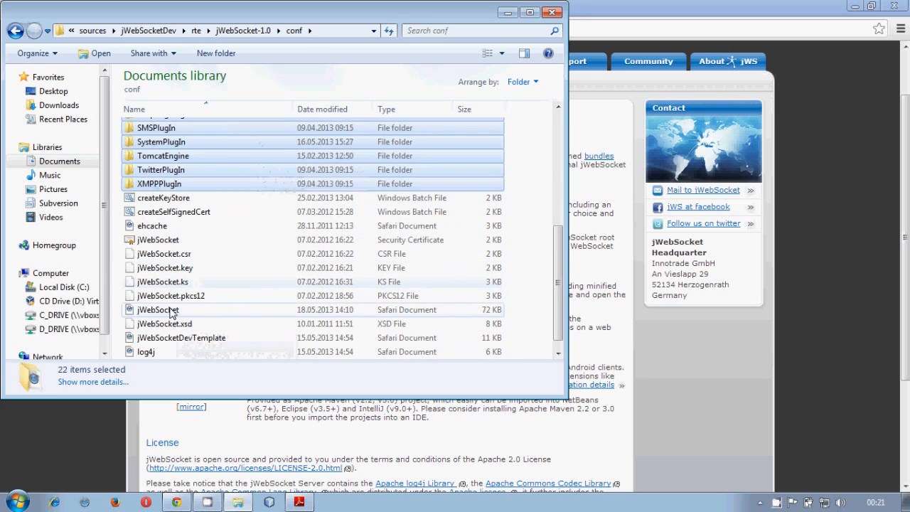
left_click(156, 310)
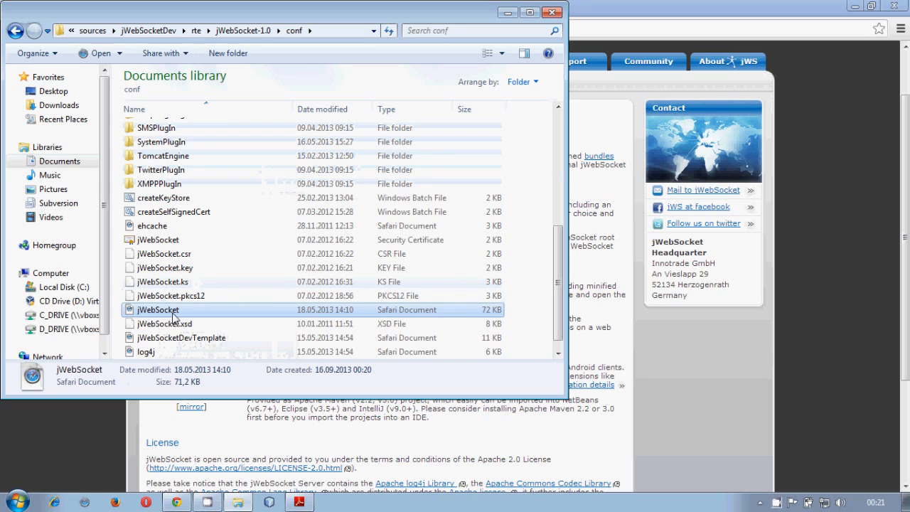
mouse_move(199, 316)
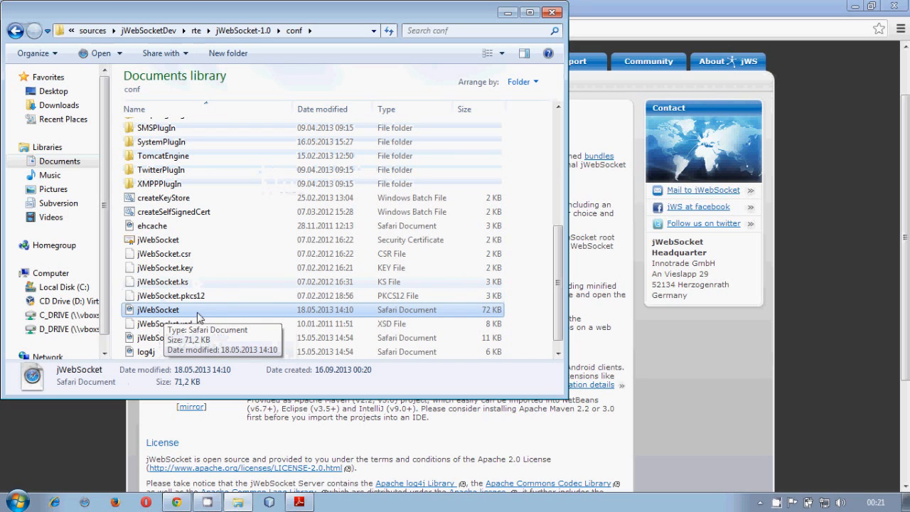
mouse_move(168, 318)
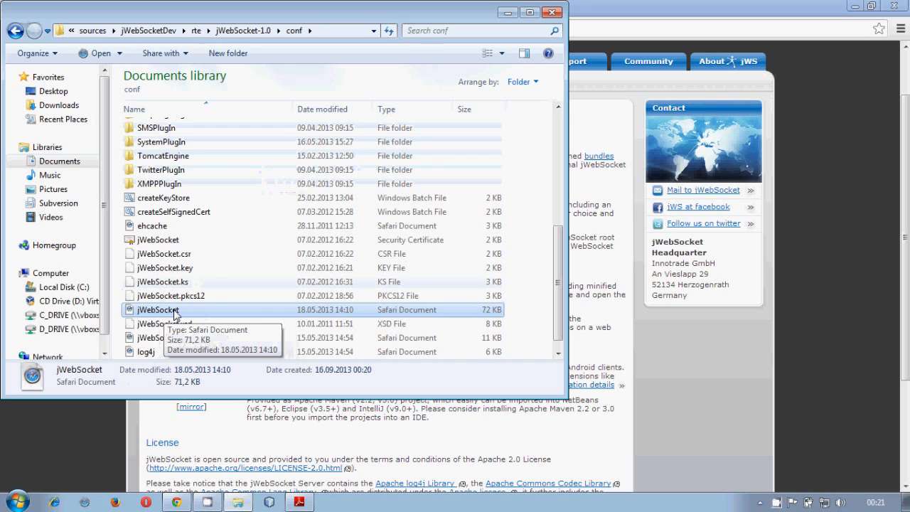
mouse_move(249, 103)
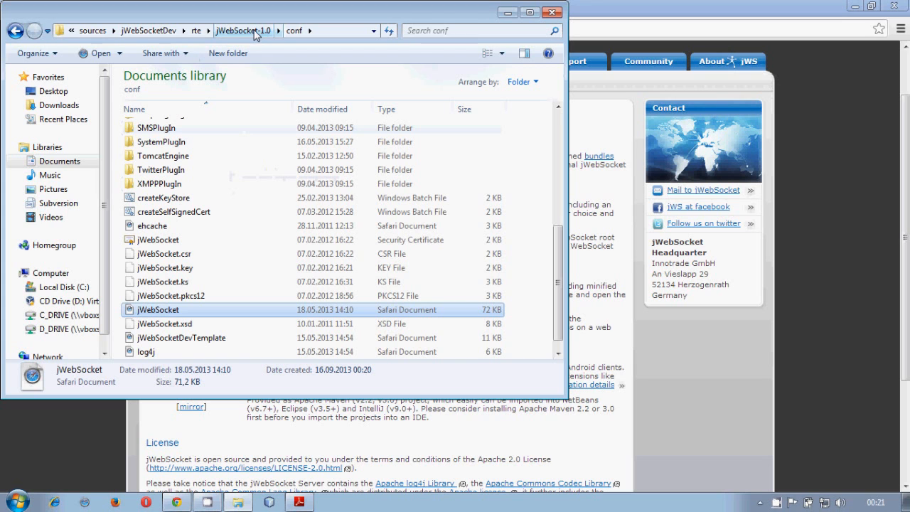
left_click(241, 29)
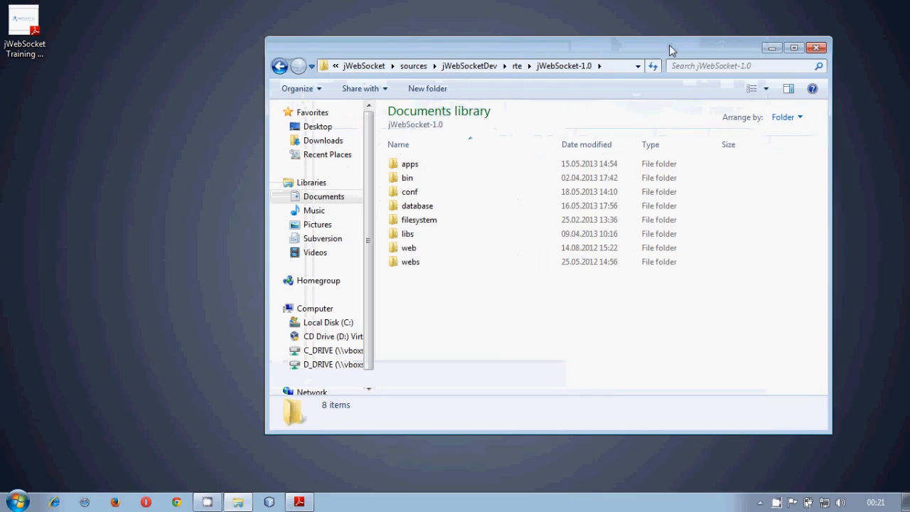
Reach the Environment Variables list via Computer Properties and advanced system settings.
right_click(315, 307)
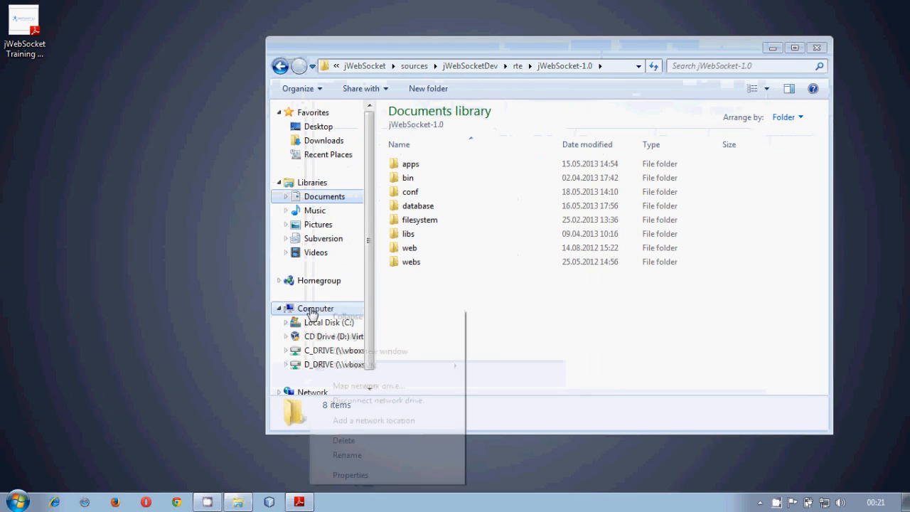
left_click(350, 474)
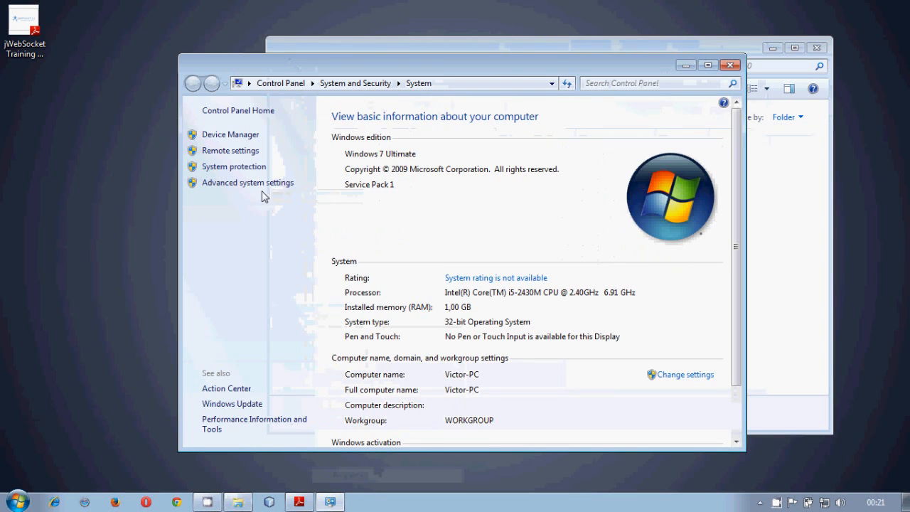
left_click(247, 182)
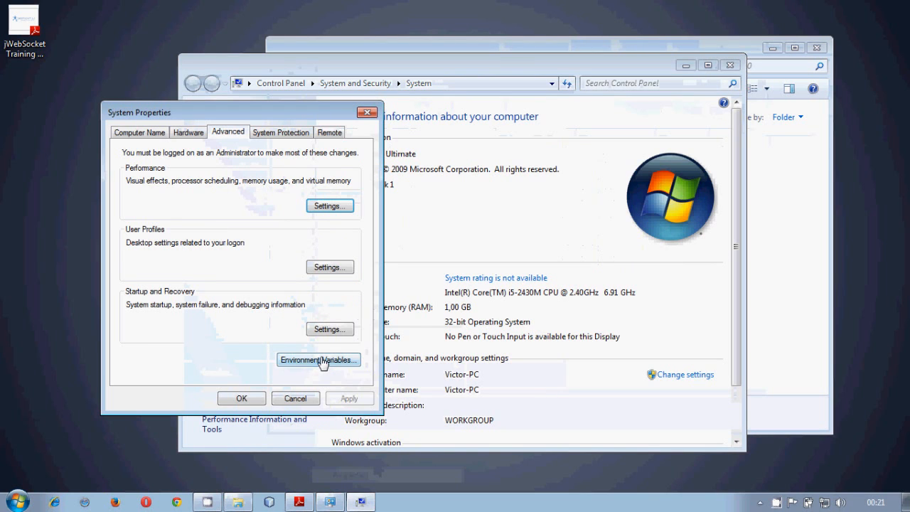
left_click(319, 358)
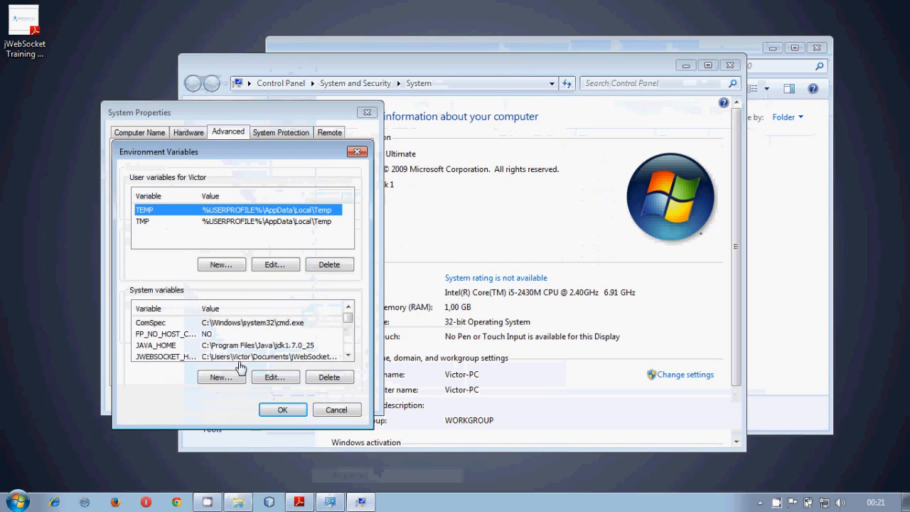
Confirm JWEBSOCKET_HOME points to the rte jWebSocket-1.0 folder and close System Properties unchanged.
left_click(253, 321)
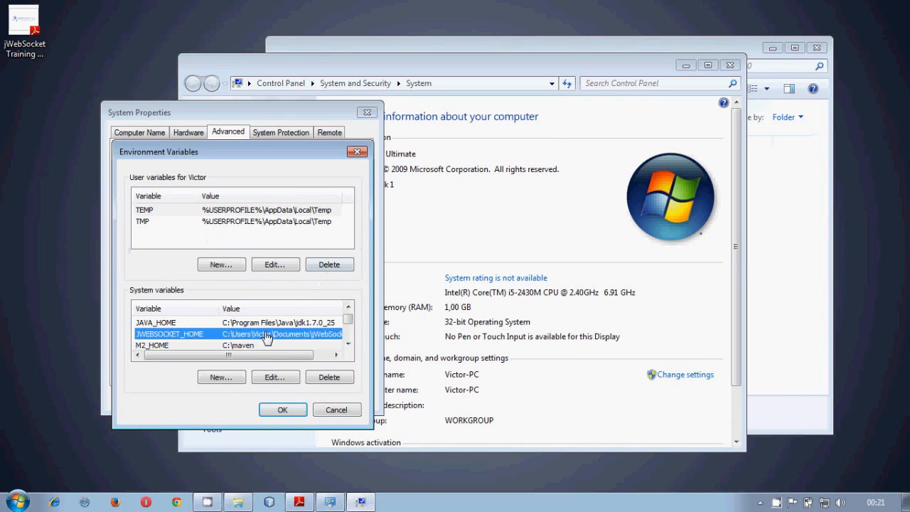
left_click(276, 377)
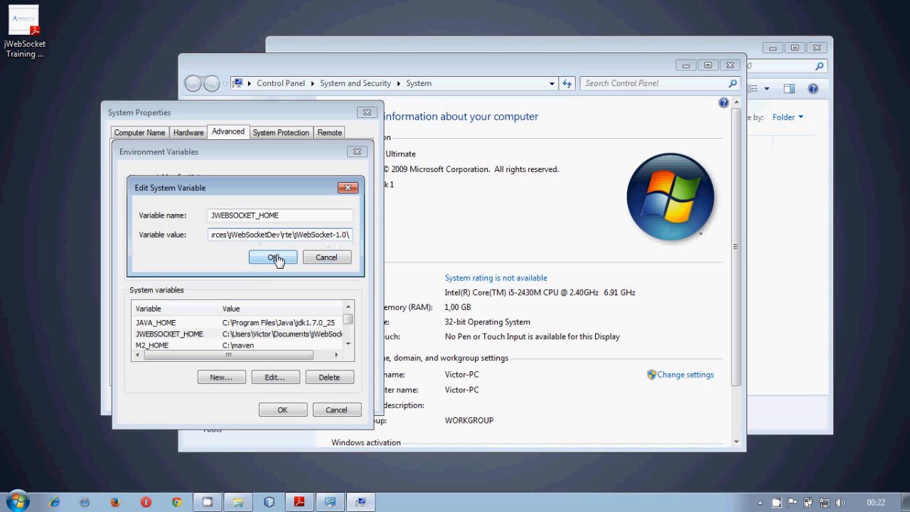
left_click(273, 256)
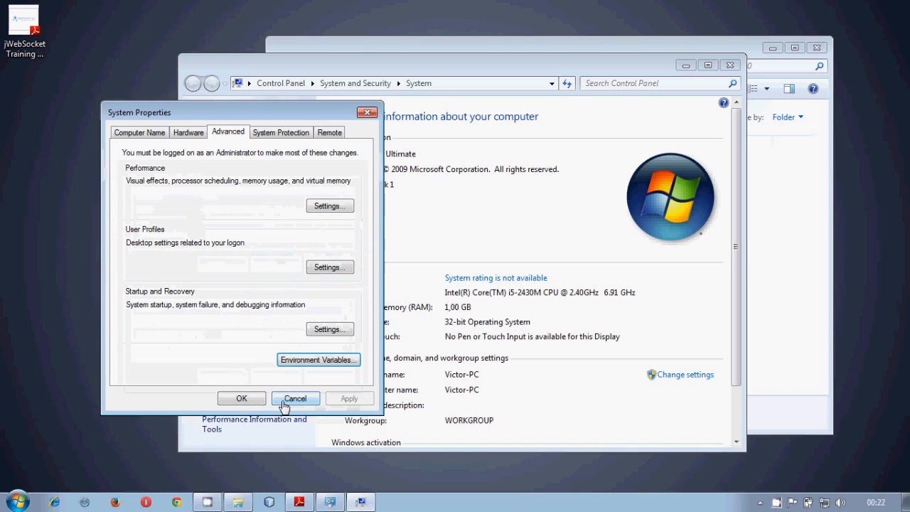
left_click(294, 398)
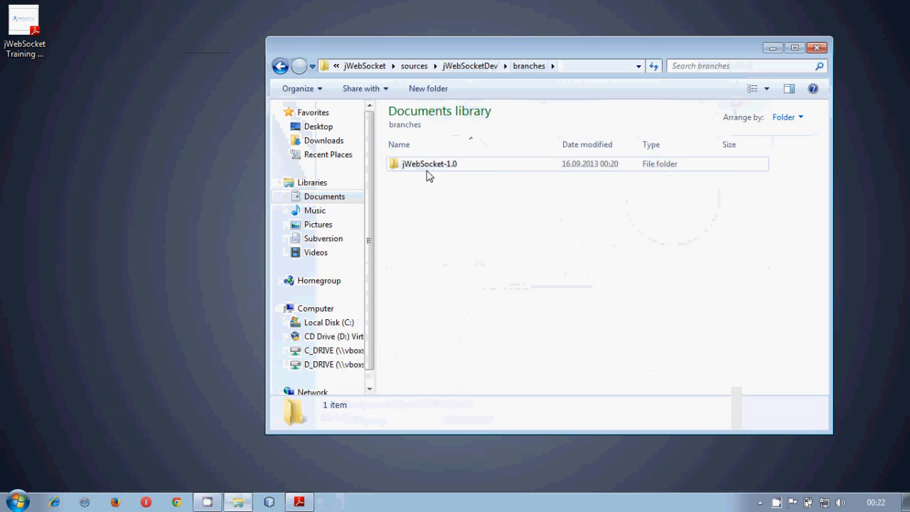
mouse_move(433, 168)
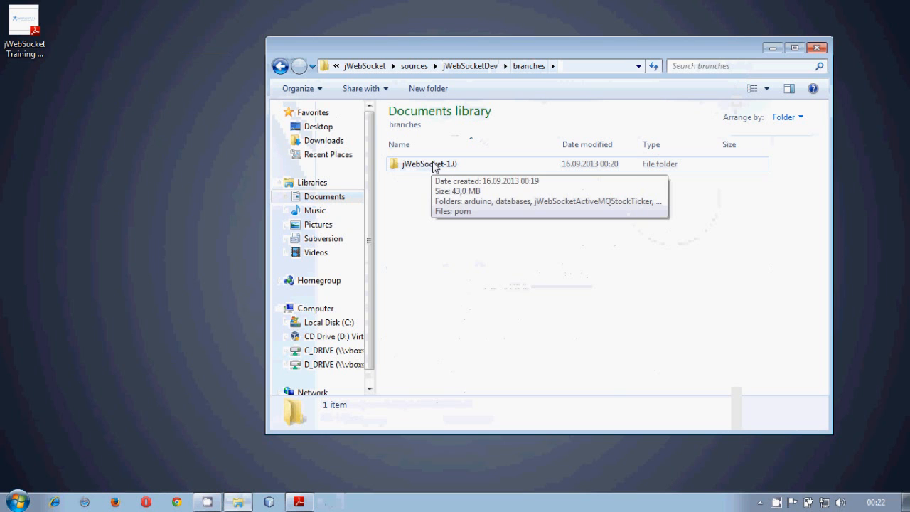
Show the module folders inside branches\jWebSocket-1.0 and switch to NetBeans.
double_click(428, 164)
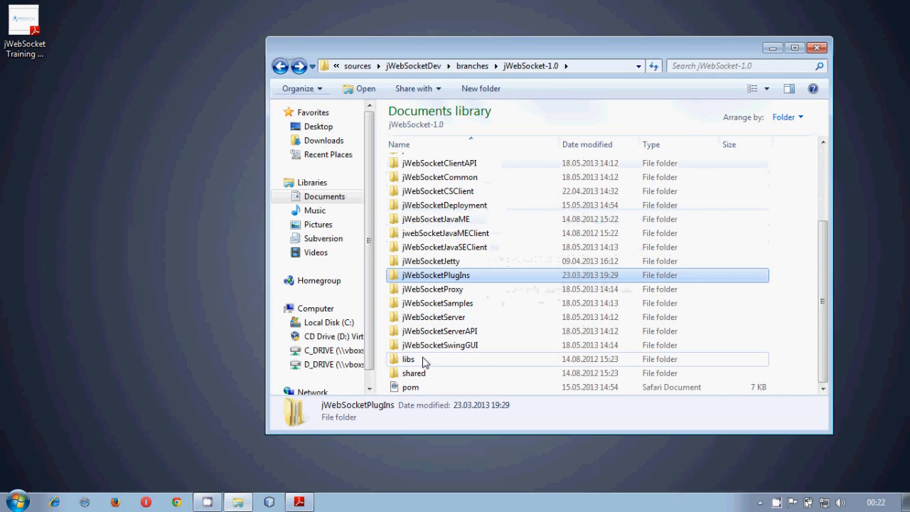
left_click(409, 387)
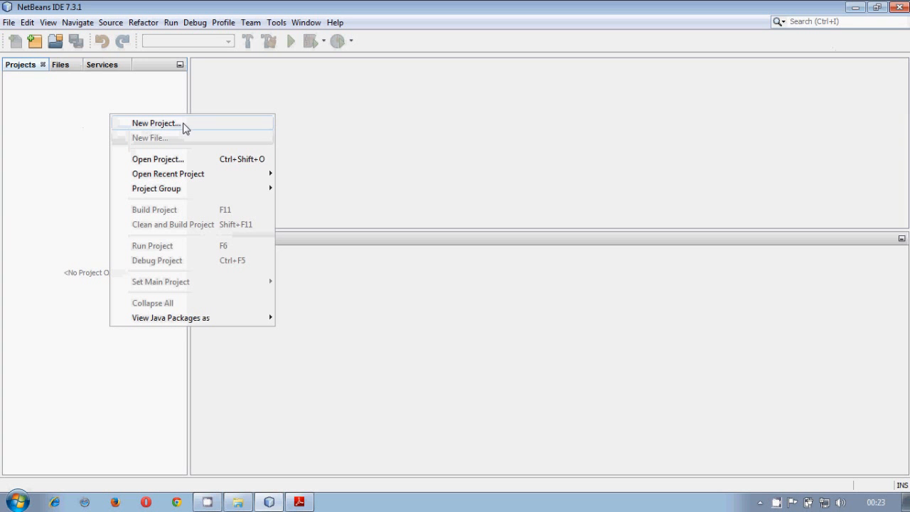
mouse_move(168, 173)
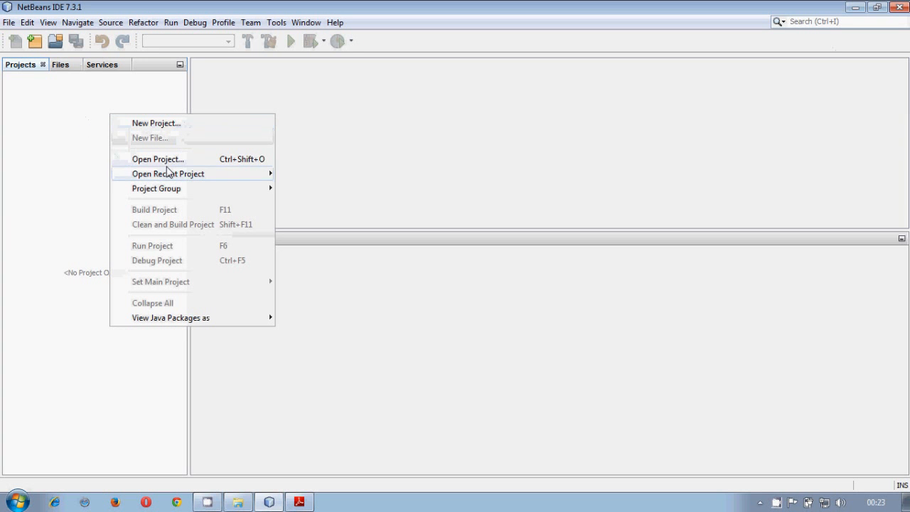
mouse_move(192, 168)
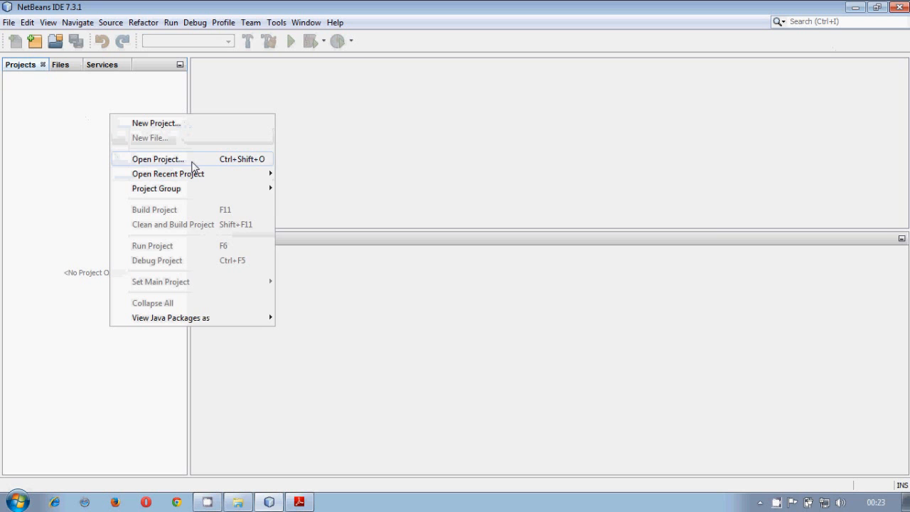
Open sources\jWebSocketDev\branches\jWebSocket-1.0 as a NetBeans project.
left_click(156, 160)
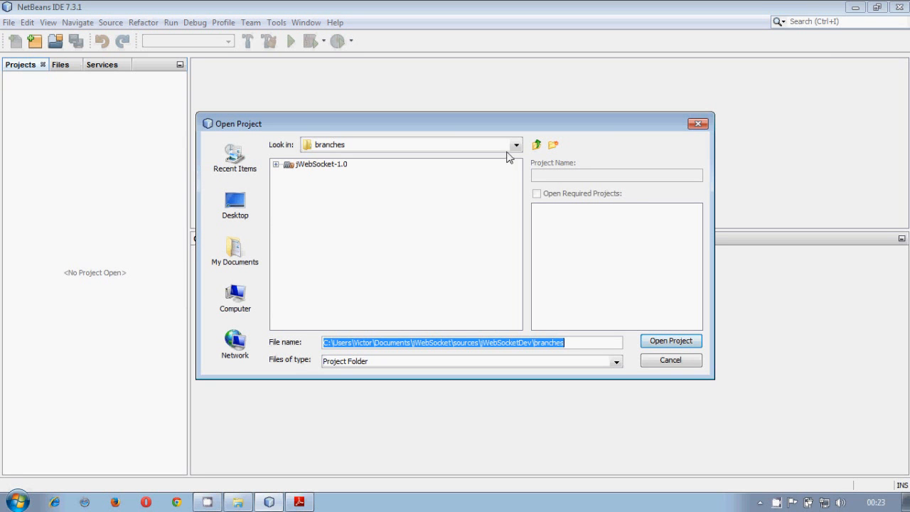
left_click(536, 145)
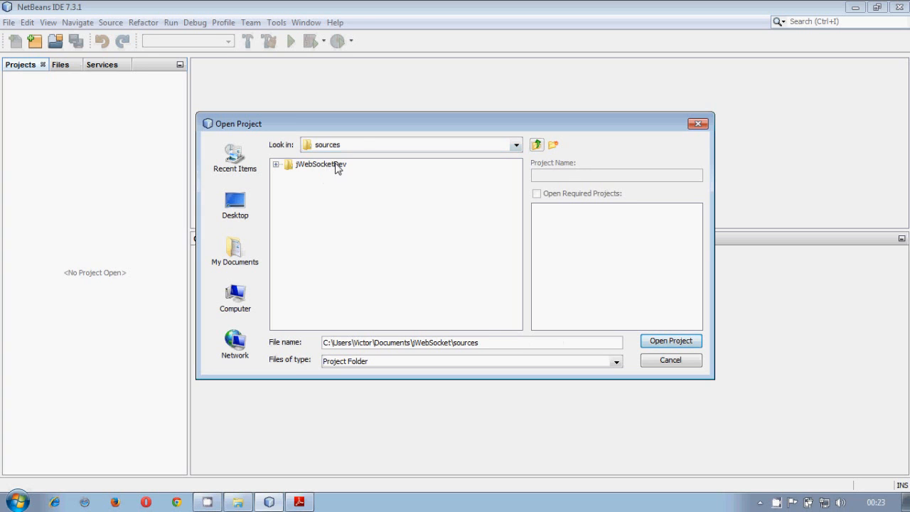
double_click(321, 165)
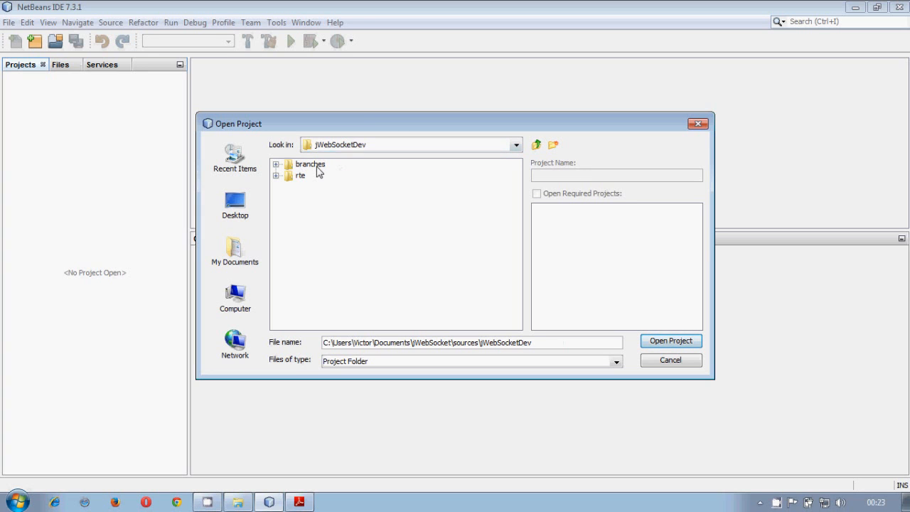
double_click(310, 165)
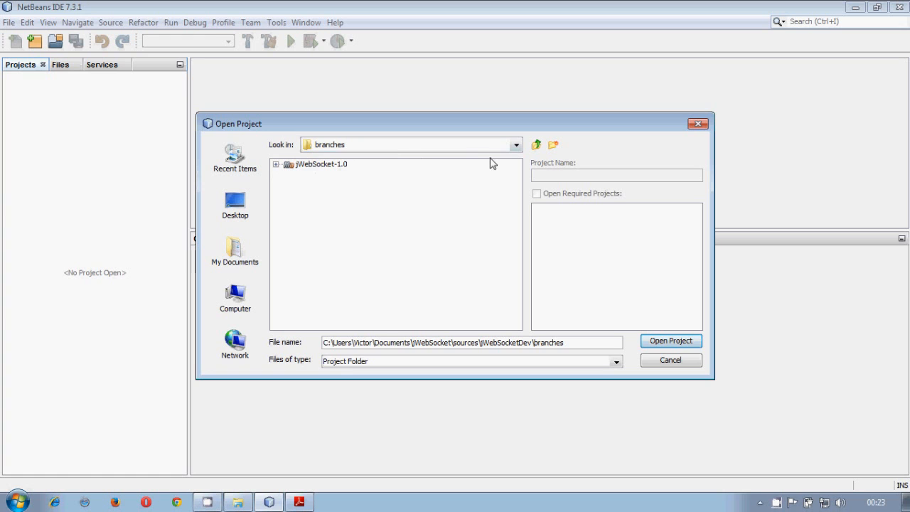
left_click(320, 165)
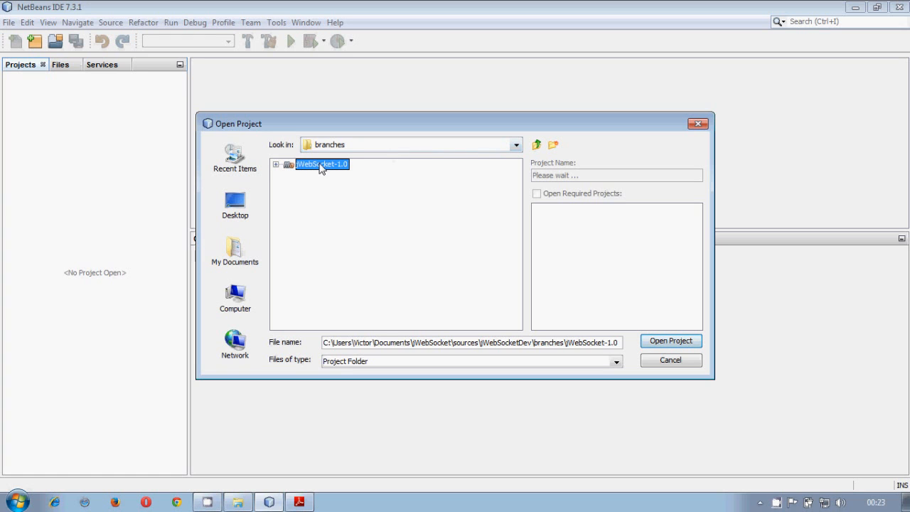
left_click(670, 341)
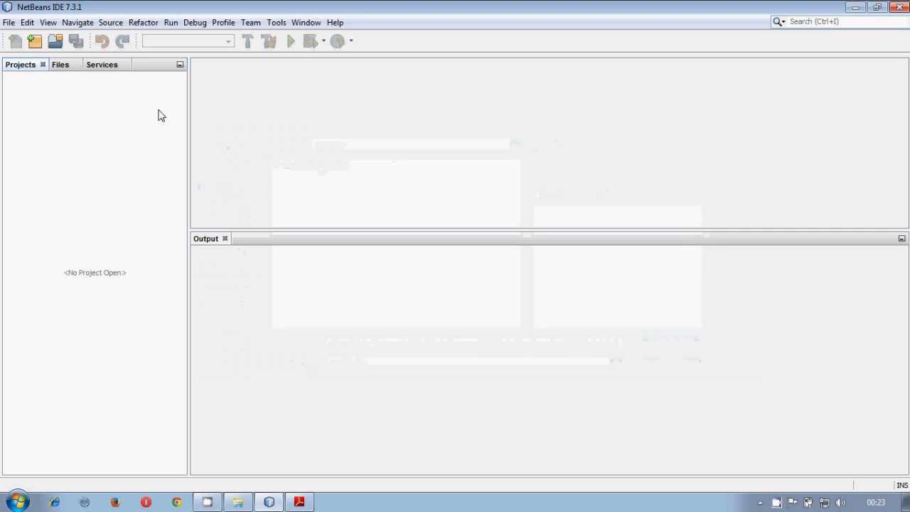
mouse_move(106, 109)
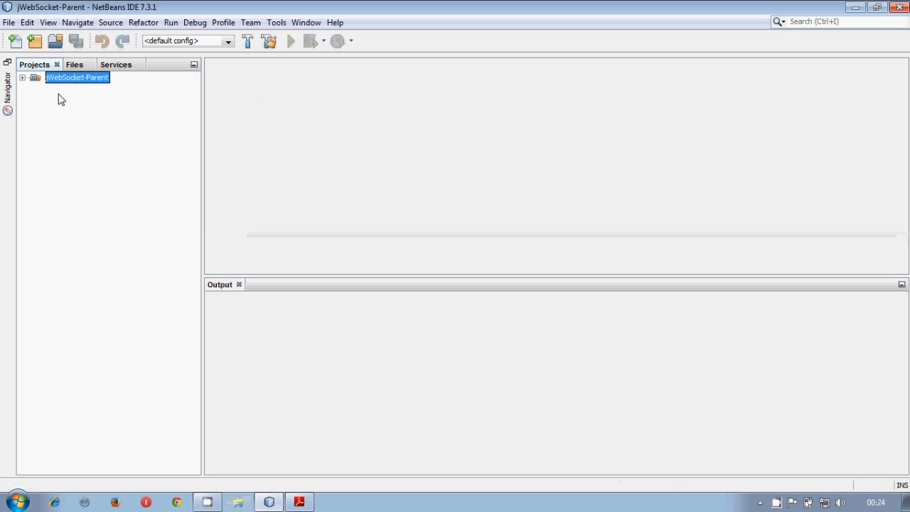
Start a Maven build of JWebSocket-Parent and glance at its Modules list while it runs.
right_click(77, 77)
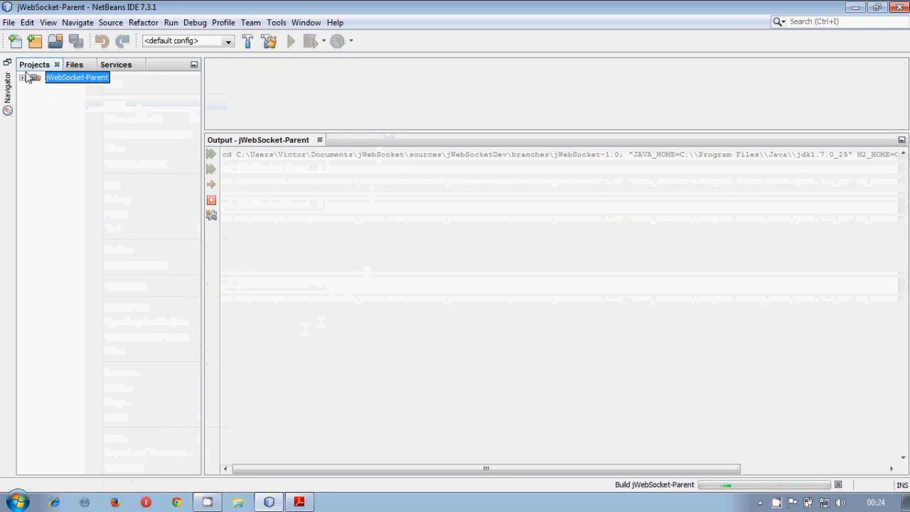
left_click(26, 76)
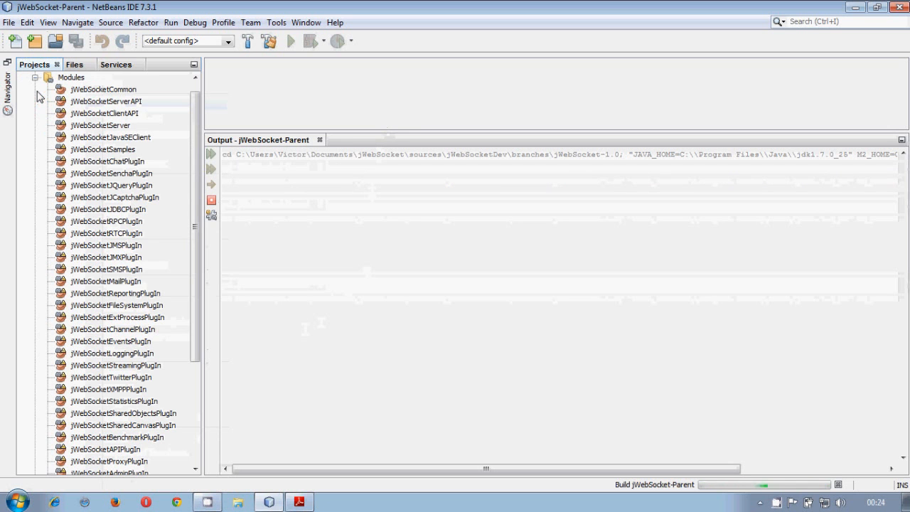
left_click(102, 88)
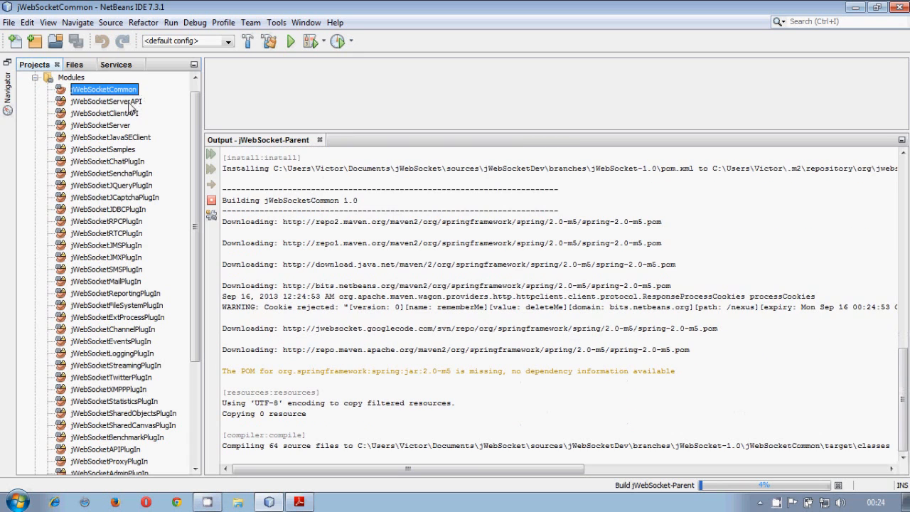
mouse_move(116, 114)
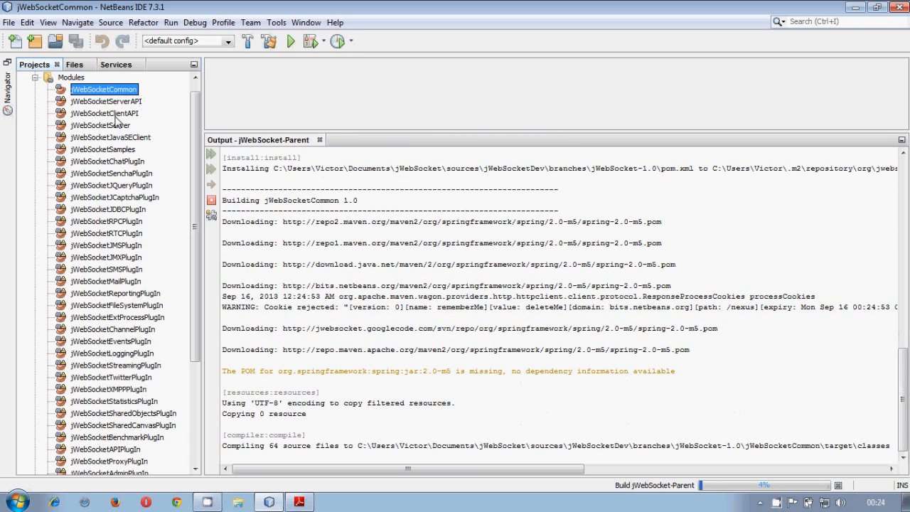
left_click(101, 125)
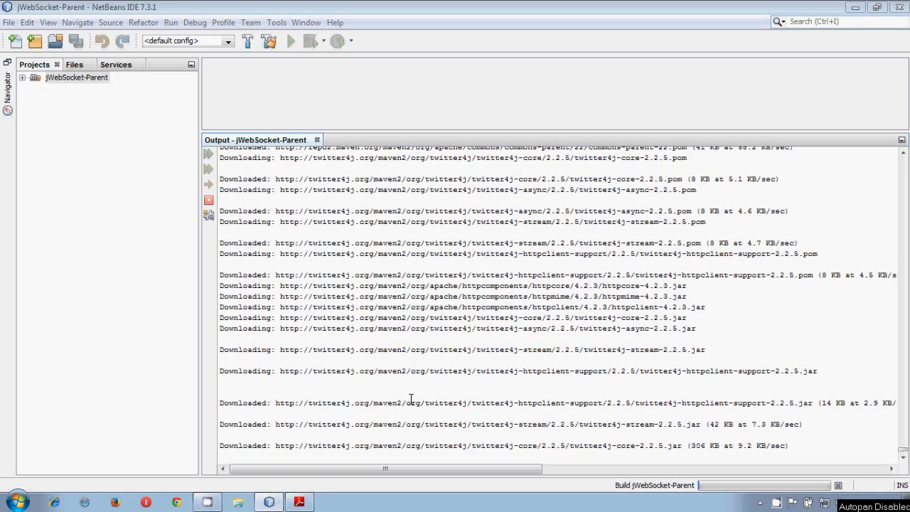
mouse_move(545, 404)
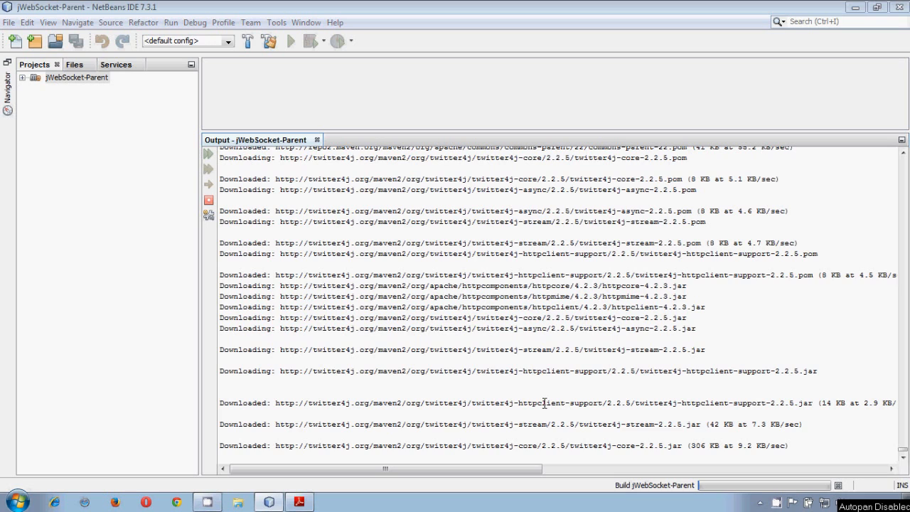
mouse_move(640, 390)
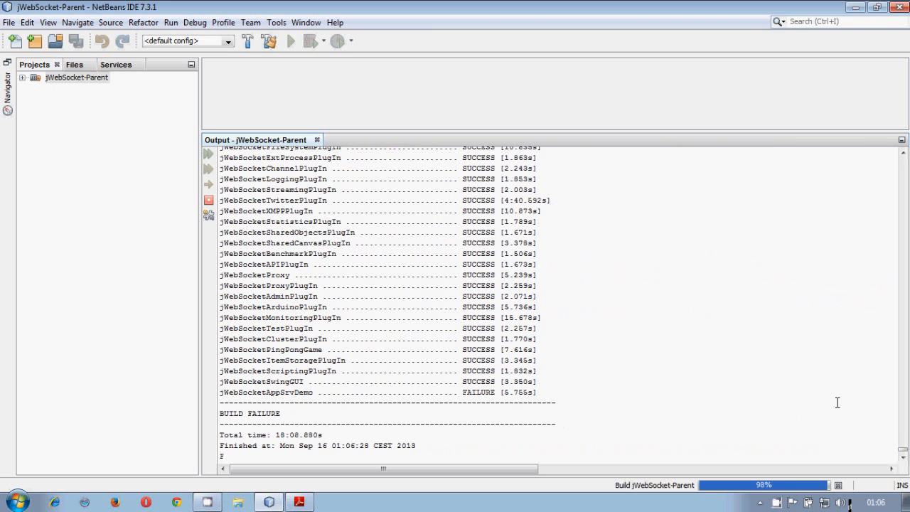
Review the Reactor Summary showing jWebSocketAppSrvDemo failed, then expand JWebSocket-Parent's Project Files.
scroll("down", 3)
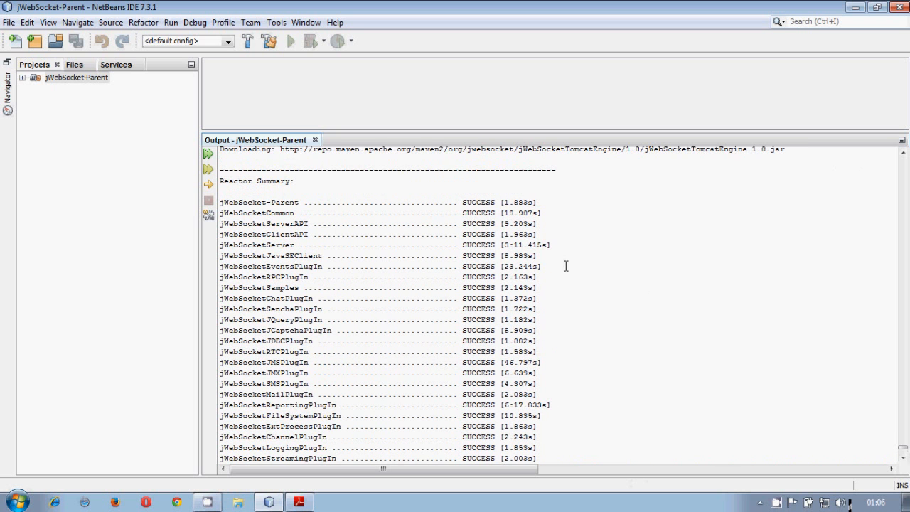
scroll("down", 3)
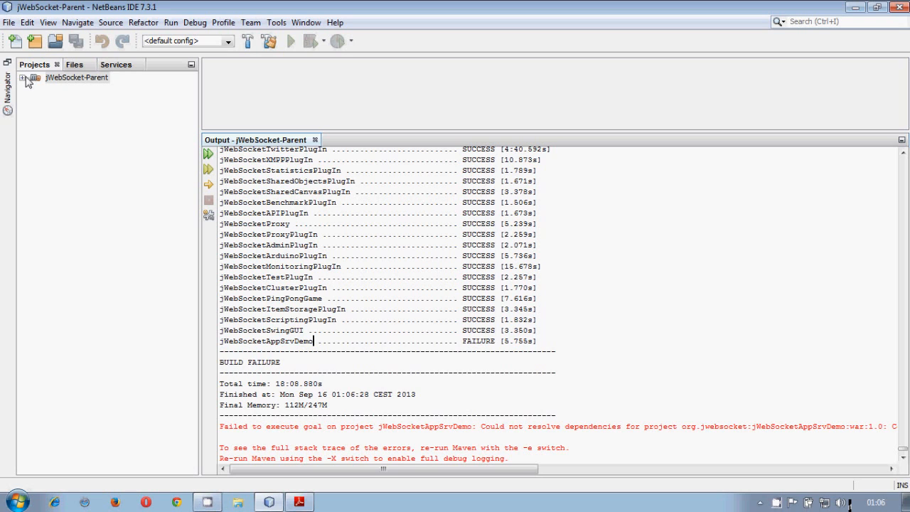
left_click(27, 77)
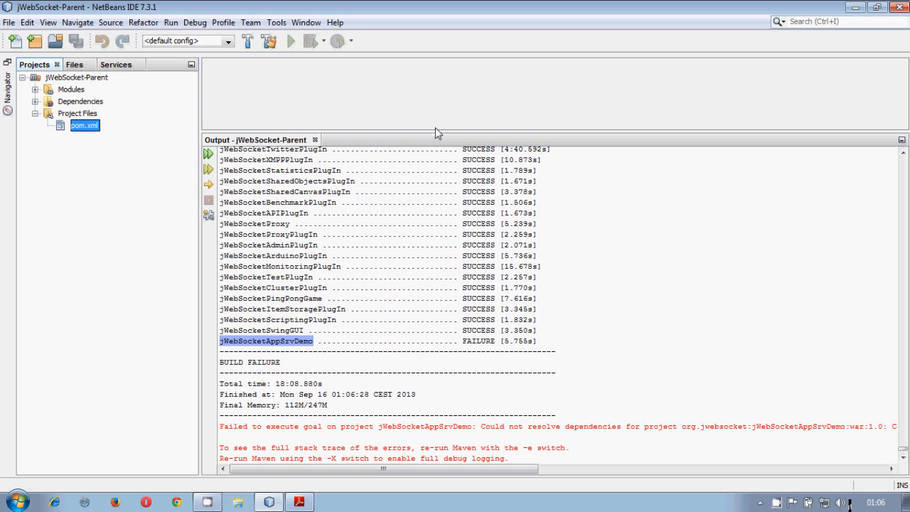
Find the commented-out jWebSocketAppSrvDemo module in the parent pom.xml and clear the Output window.
double_click(85, 126)
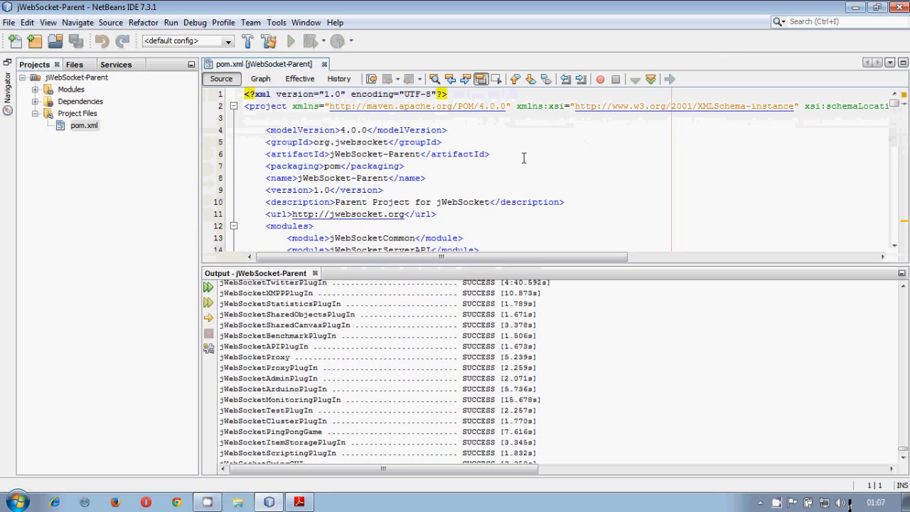
key("ctrl+f")
type("jWebSocketAppSrvDemo")
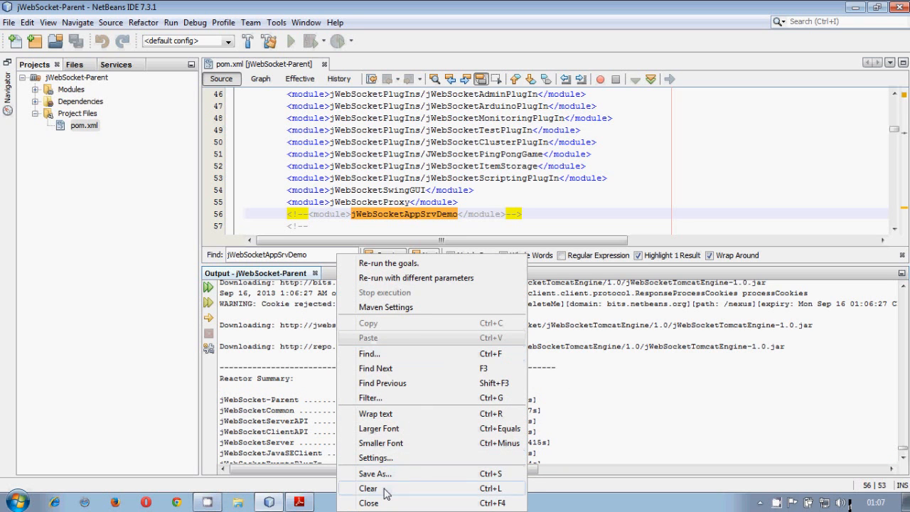
left_click(368, 488)
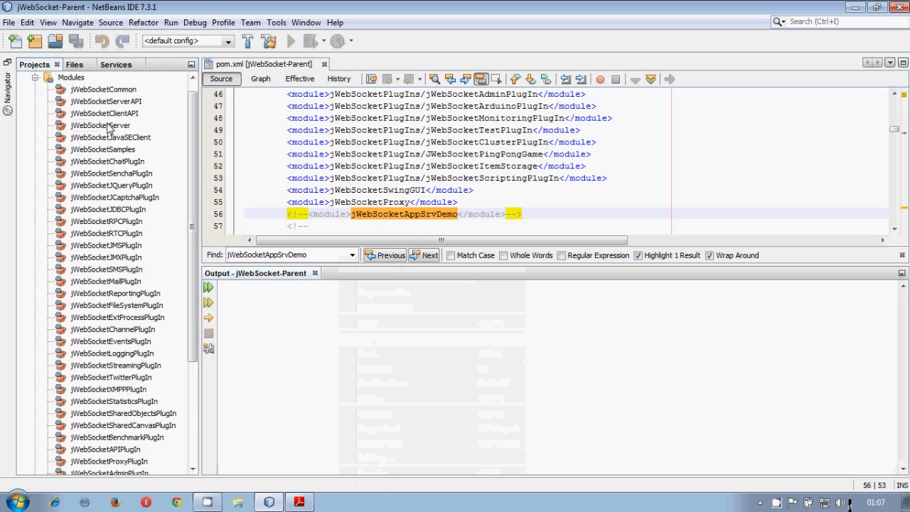
Open jWebSocketServer as its own project and run it so the server starts up.
left_click(101, 125)
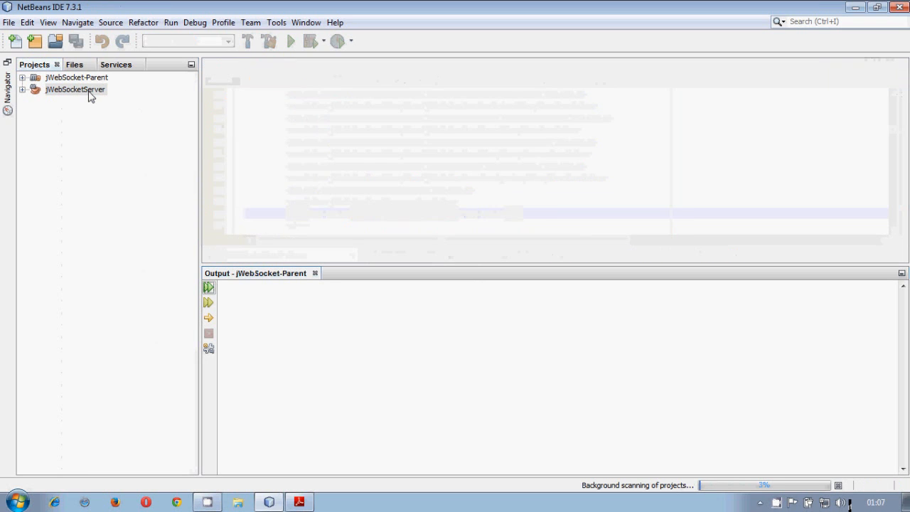
right_click(74, 88)
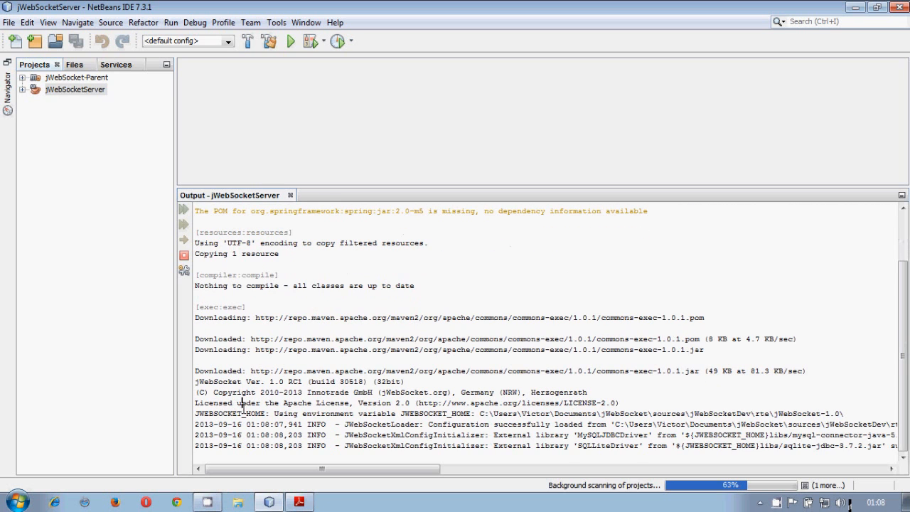
Inspect the server log for the MySQL driver library and the flash bridge on port 843.
double_click(229, 413)
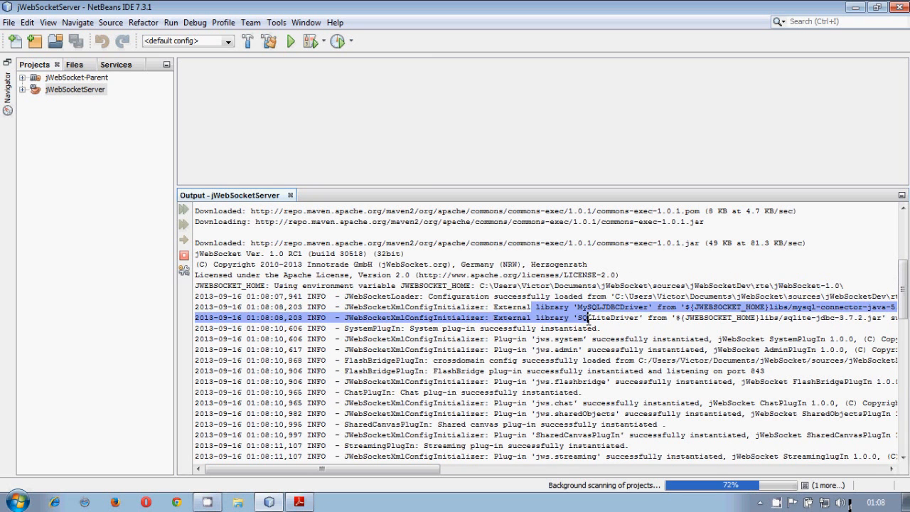
left_click(478, 339)
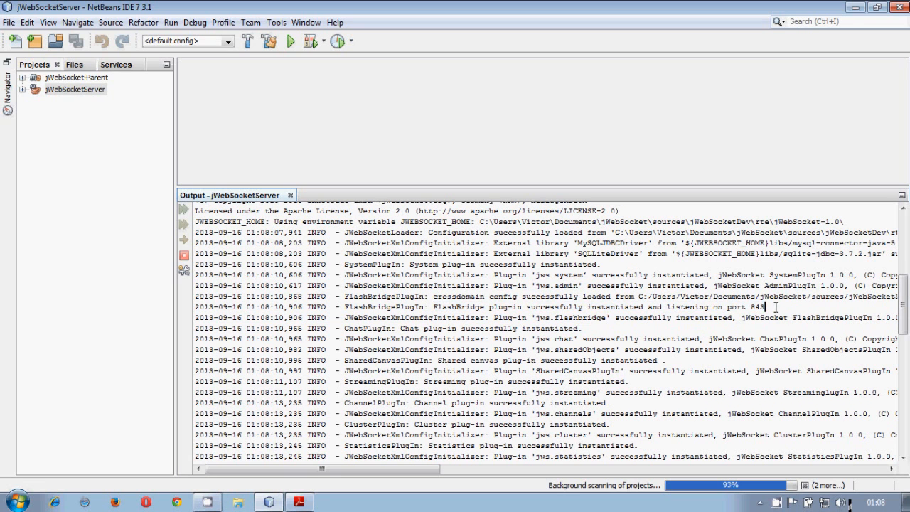
double_click(756, 307)
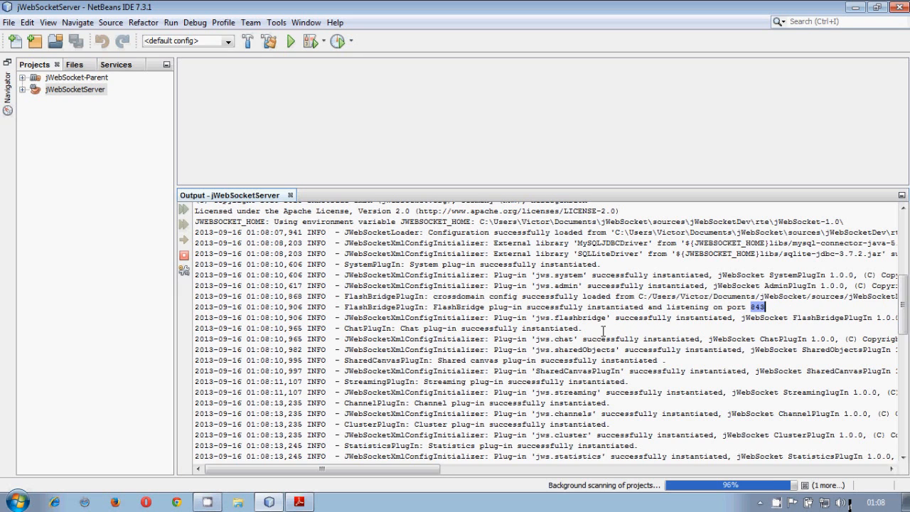
scroll("down", 3)
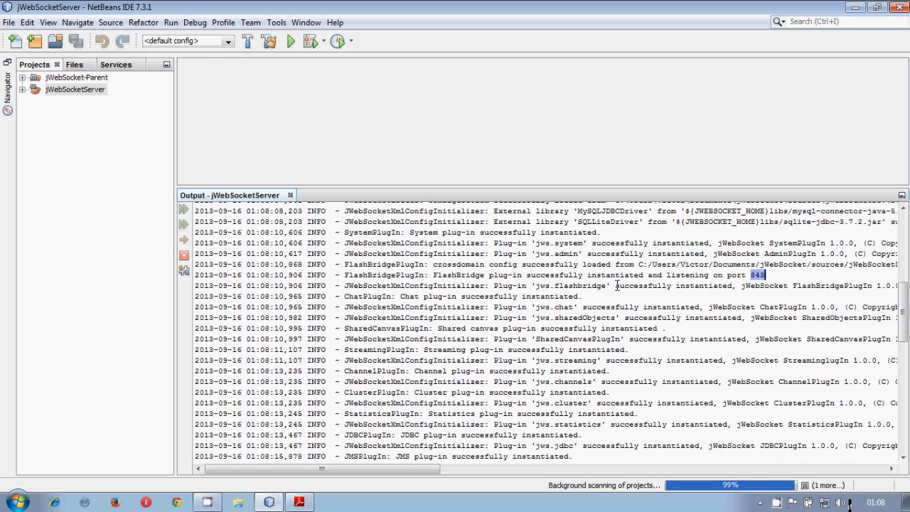
scroll("down", 3)
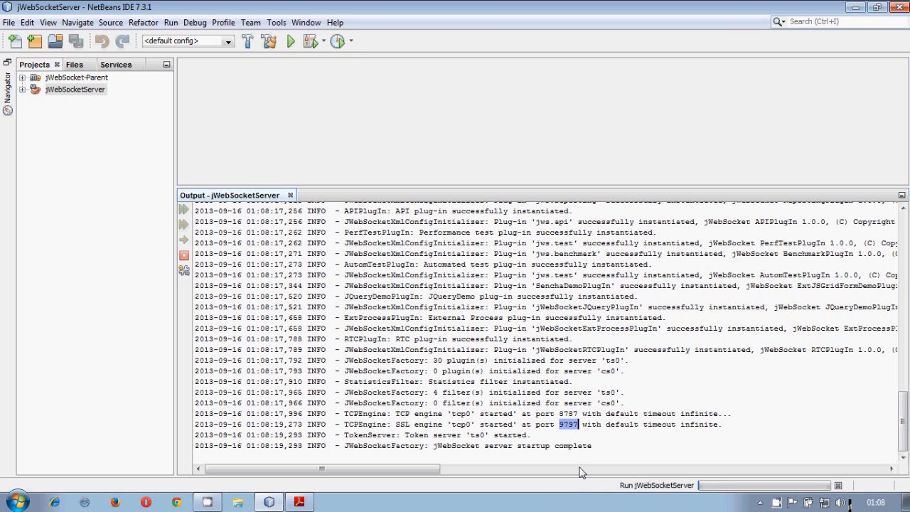
Confirm the SSL engine startup in the log, then switch to the Chrome demos.
left_click(560, 424)
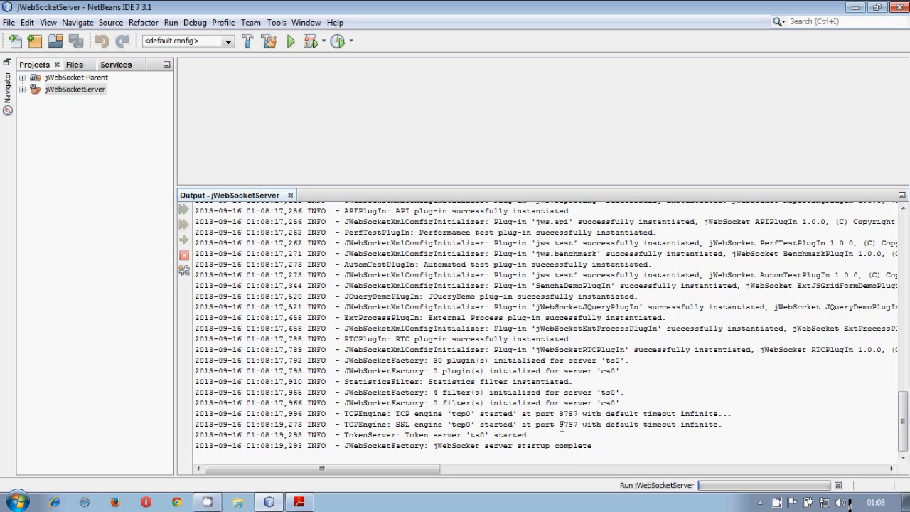
double_click(401, 424)
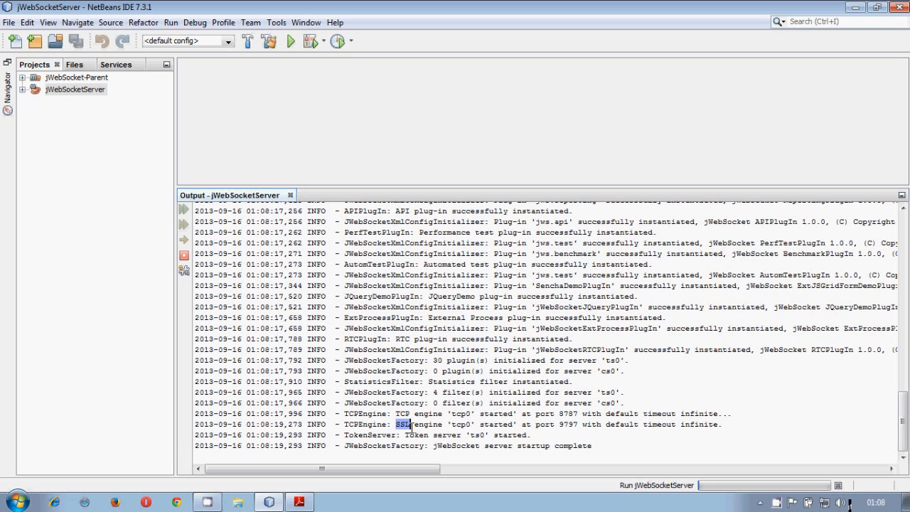
mouse_move(568, 424)
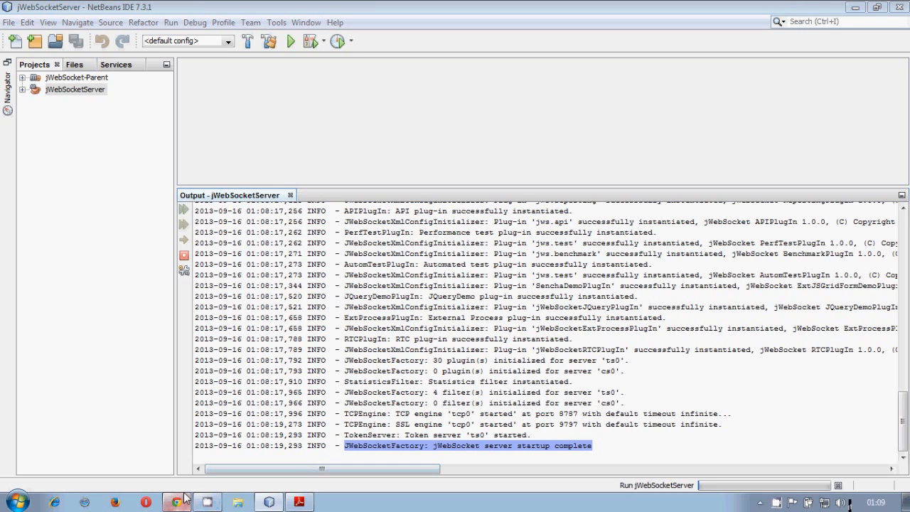
left_click(176, 501)
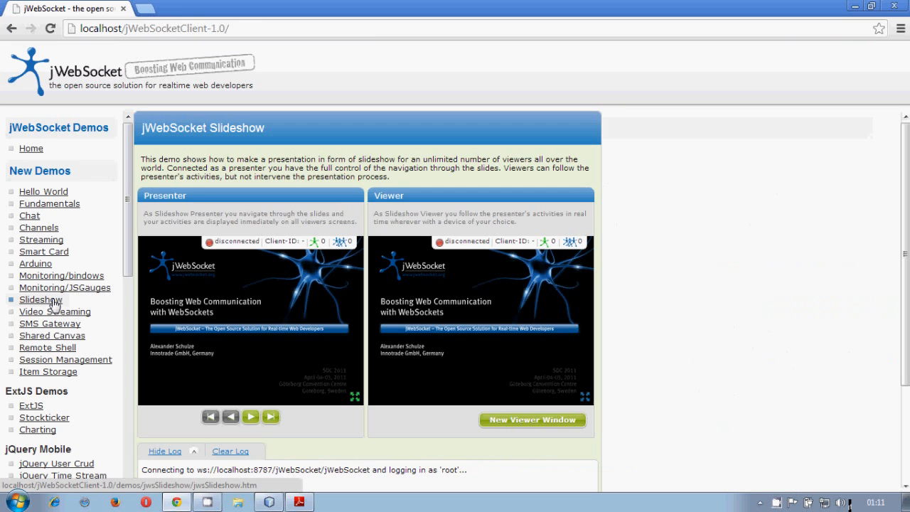
Run the Slideshow demo against the local server, stepping through and back to the first slide.
left_click(40, 299)
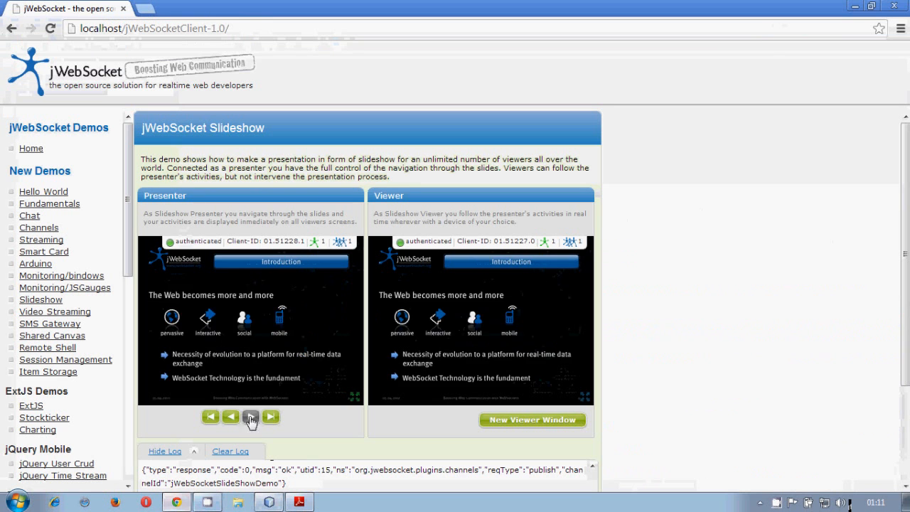
left_click(250, 415)
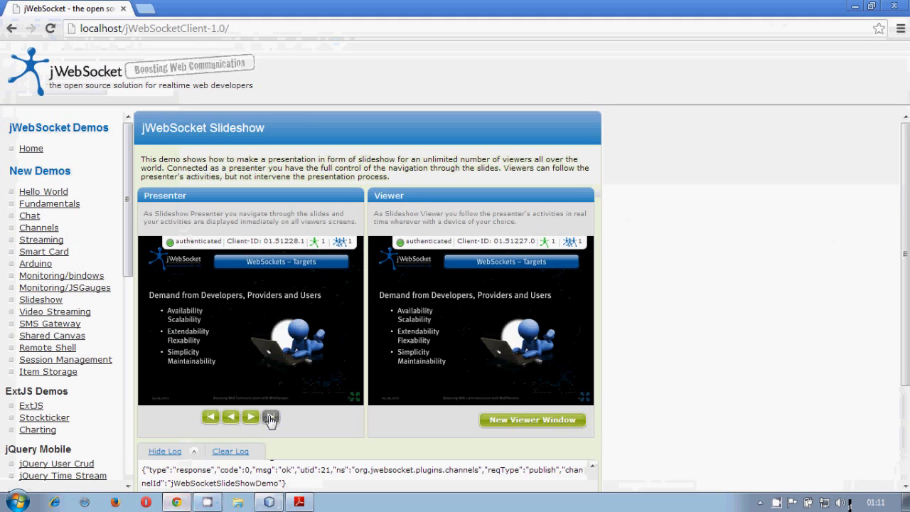
left_click(270, 415)
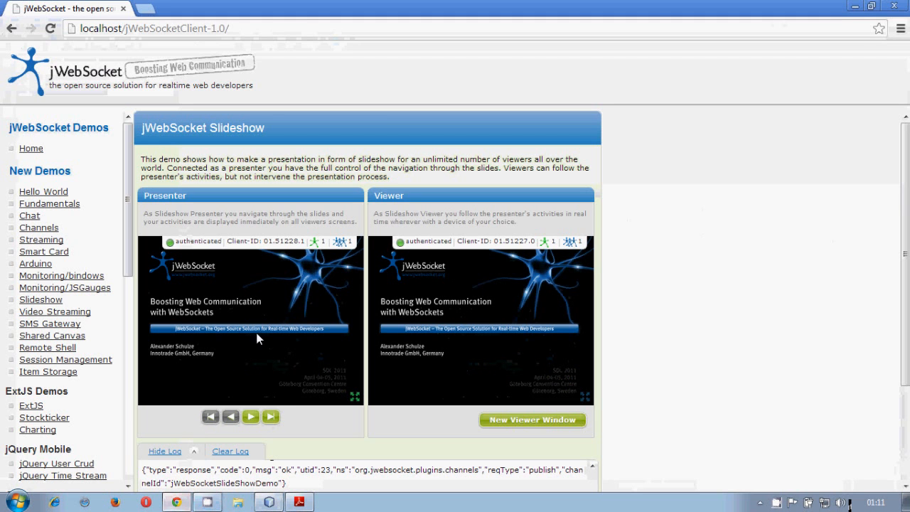
left_click(250, 417)
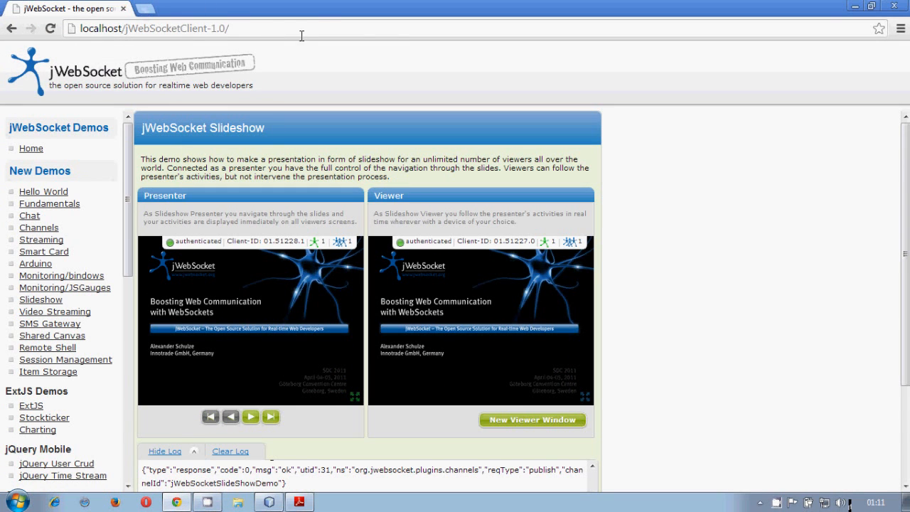
Log in to the Hello World demo as root and broadcast a message.
left_click(43, 191)
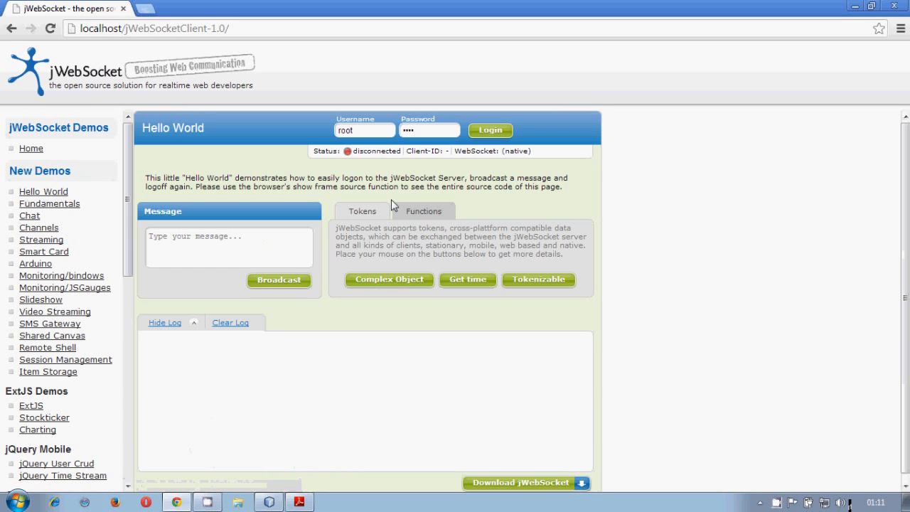
left_click(489, 129)
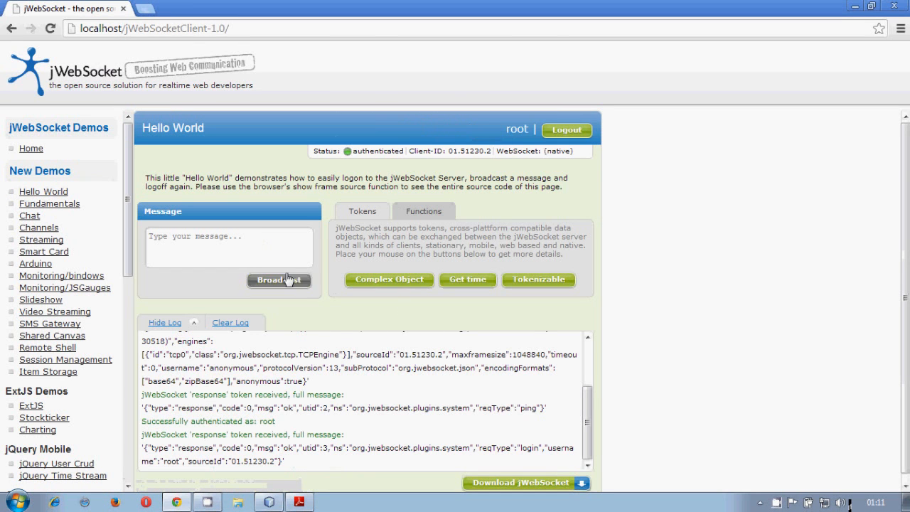
left_click(278, 279)
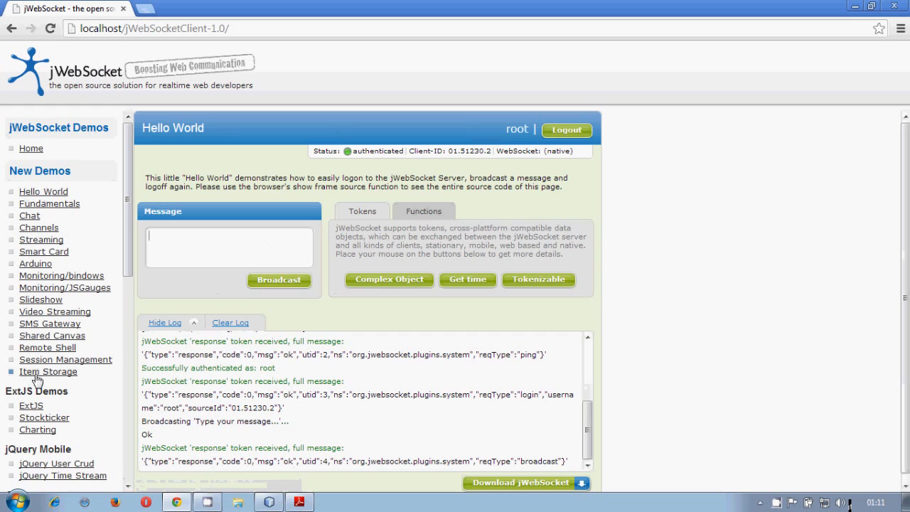
Draw a stroke on the Shared Canvas demo.
left_click(51, 336)
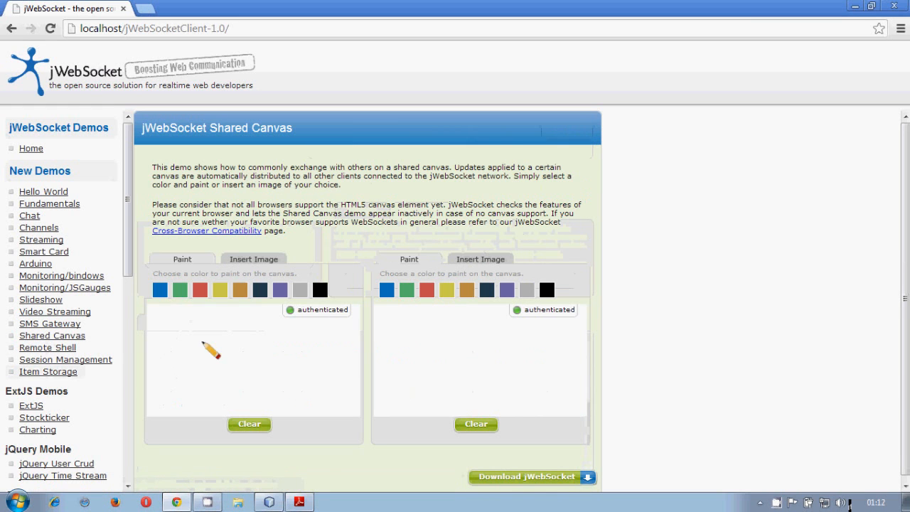
left_click_drag(199, 348, 263, 376)
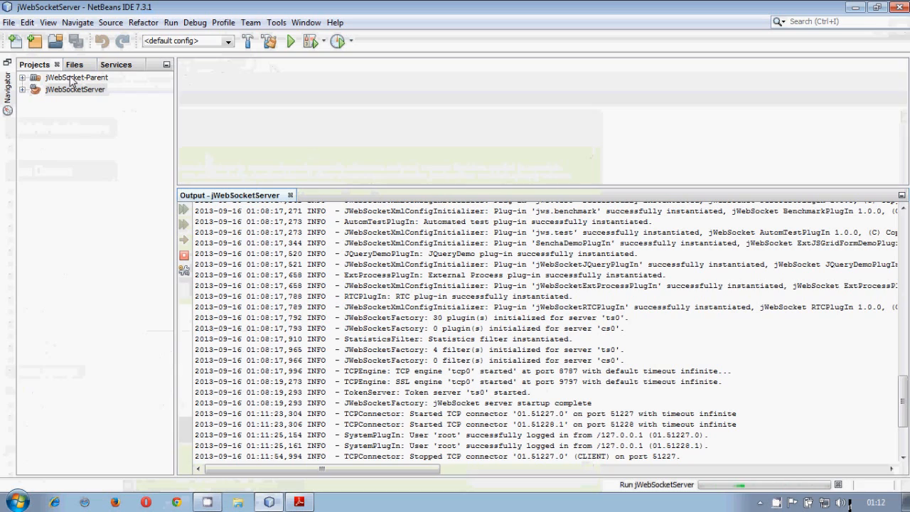
mouse_move(77, 77)
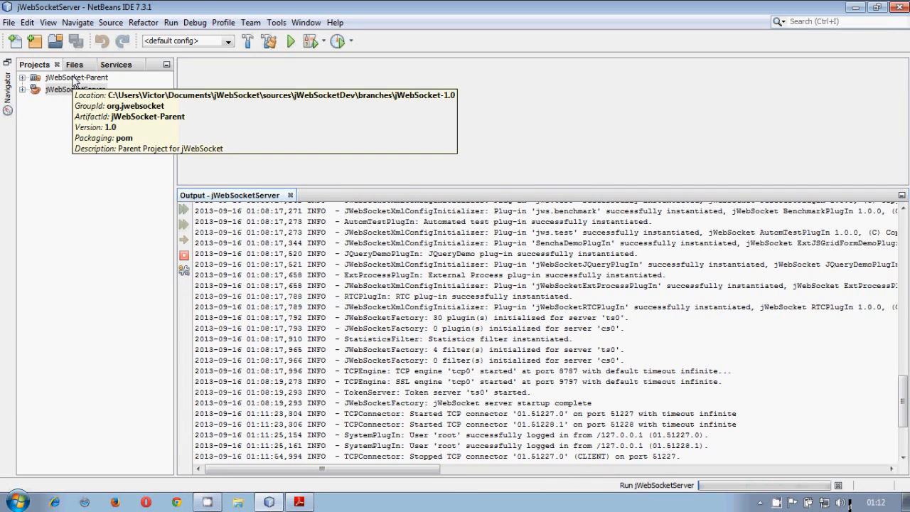
mouse_move(74, 88)
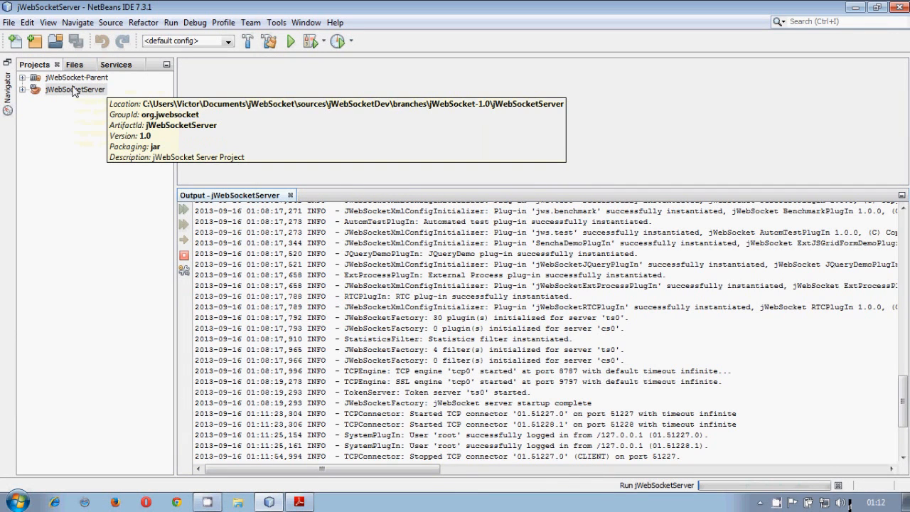
mouse_move(270, 279)
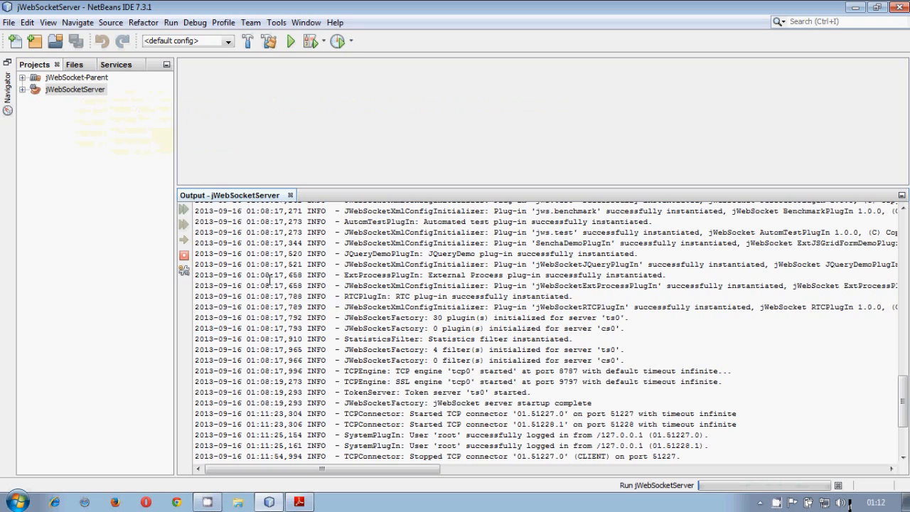
mouse_move(66, 100)
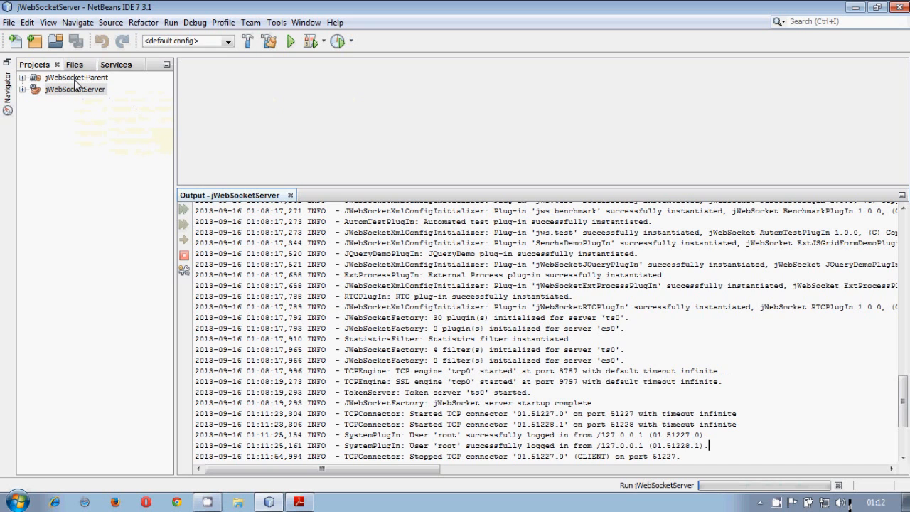
mouse_move(77, 77)
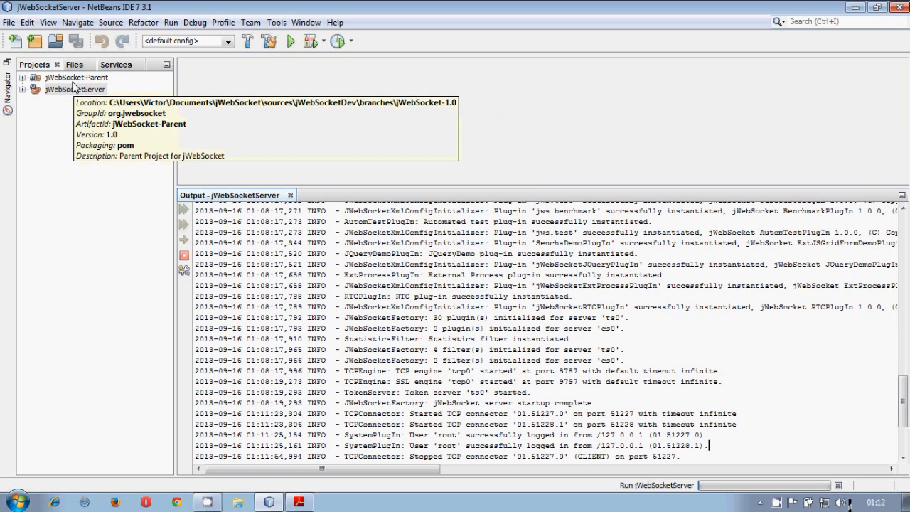